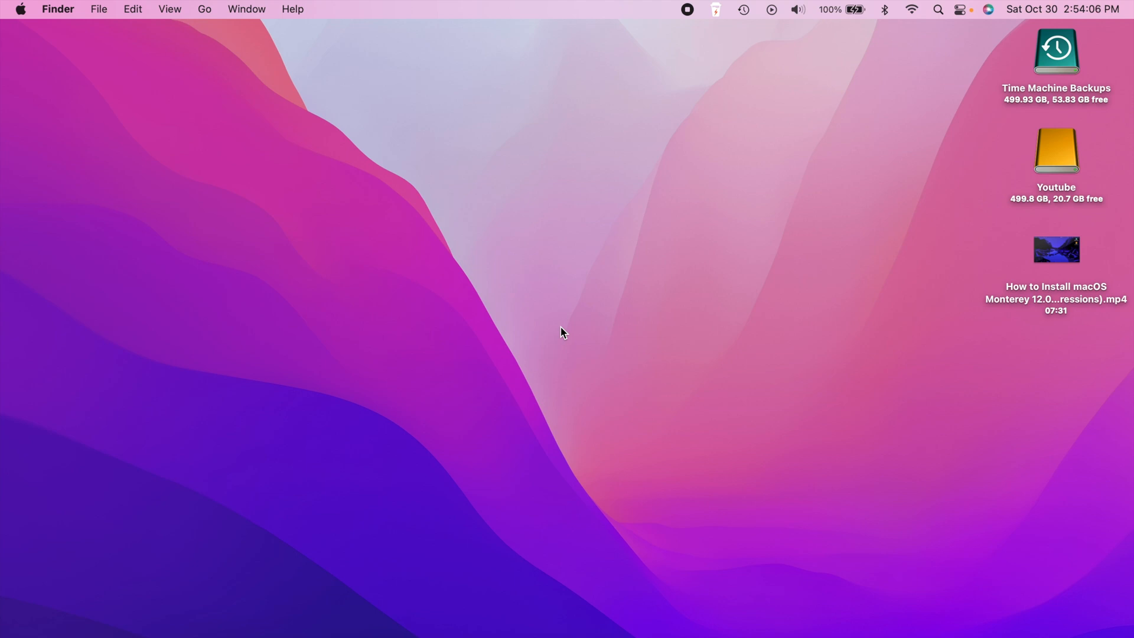
mouse_move(547, 185)
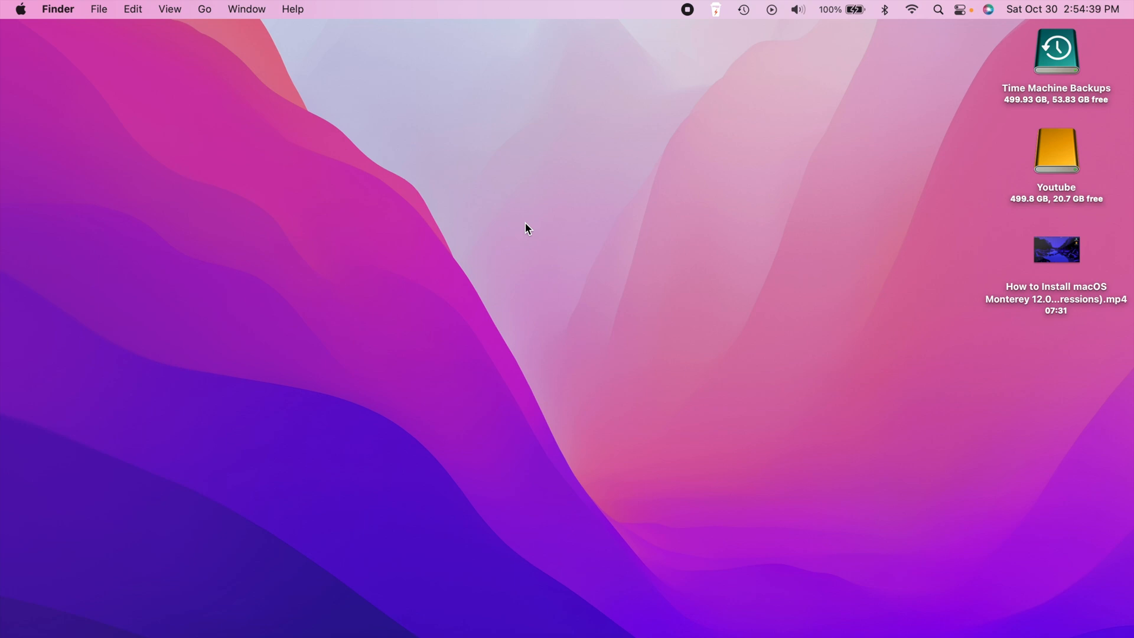
mouse_move(624, 270)
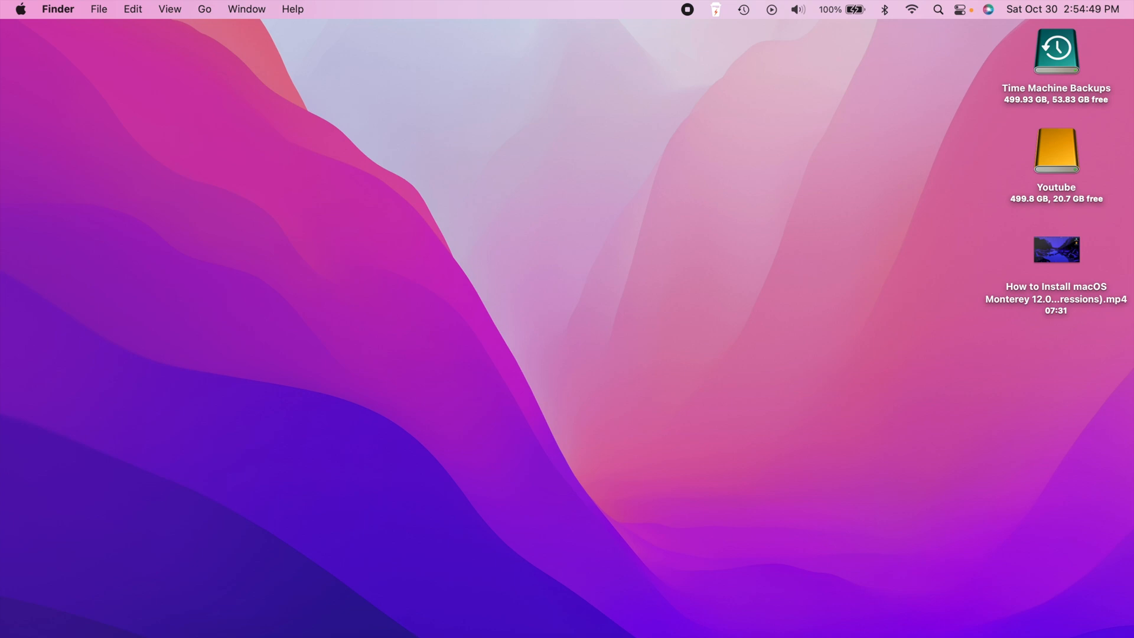
mouse_move(551, 289)
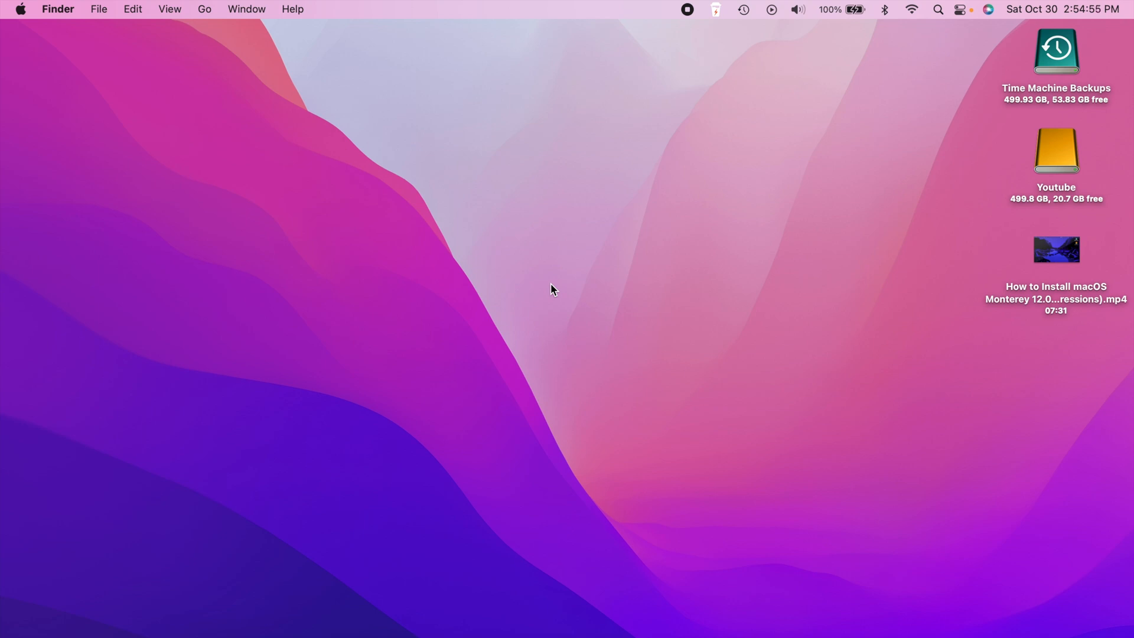
mouse_move(496, 280)
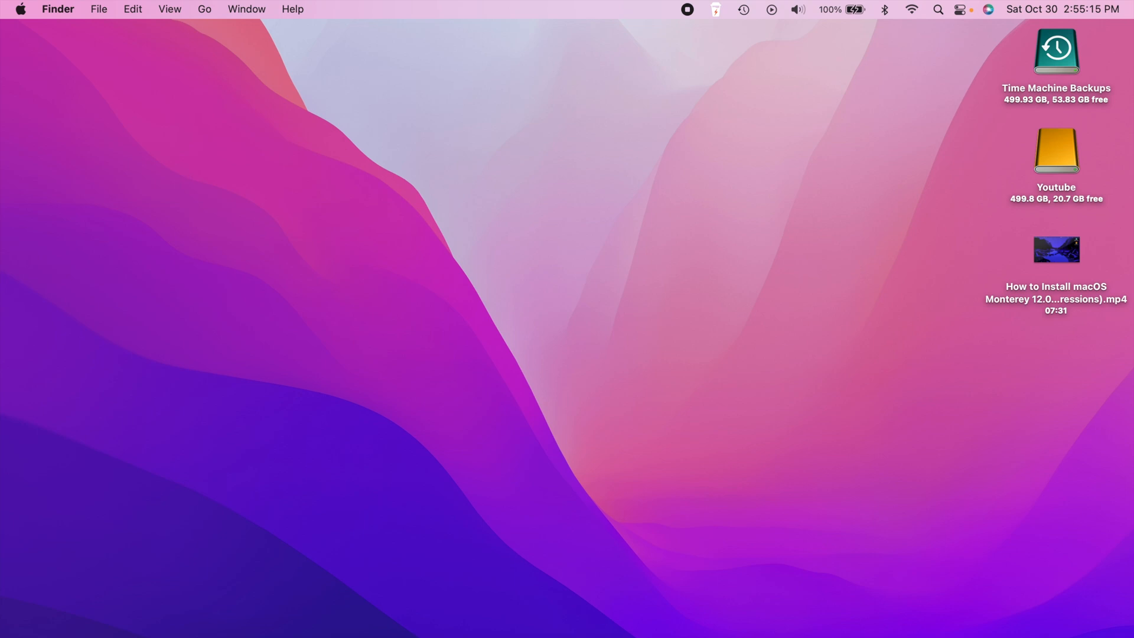
mouse_move(667, 155)
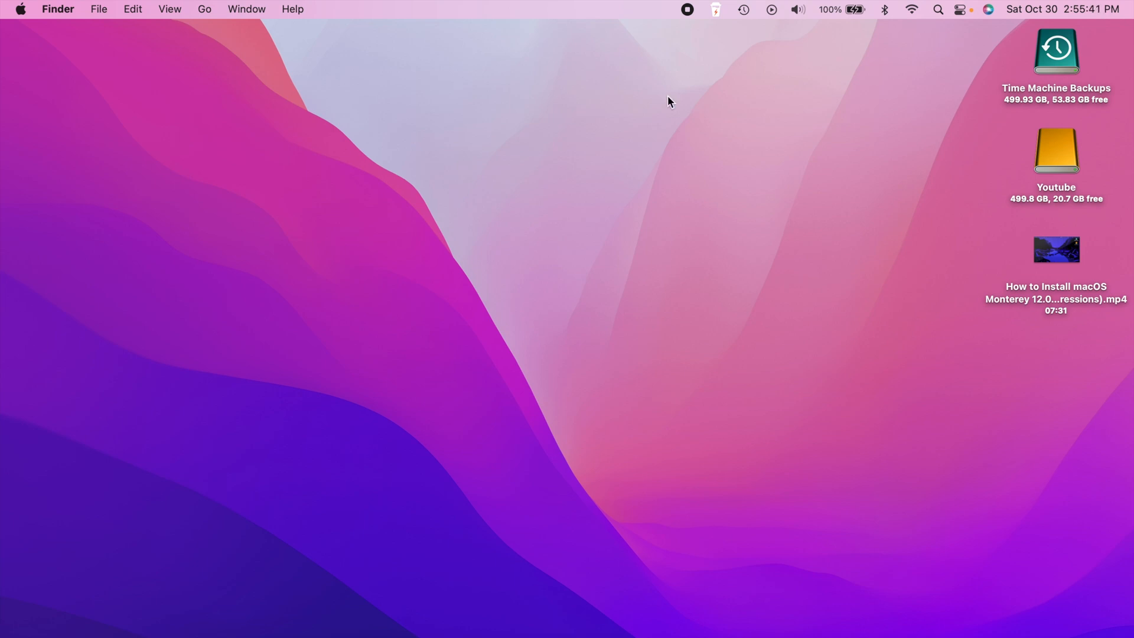
mouse_move(528, 325)
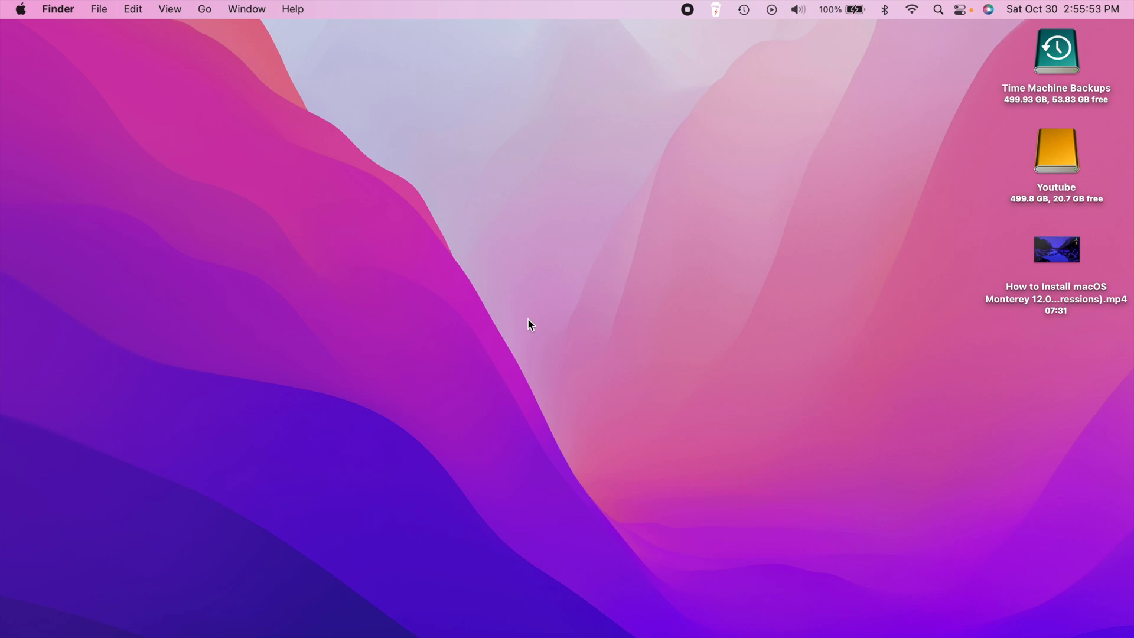
mouse_move(674, 254)
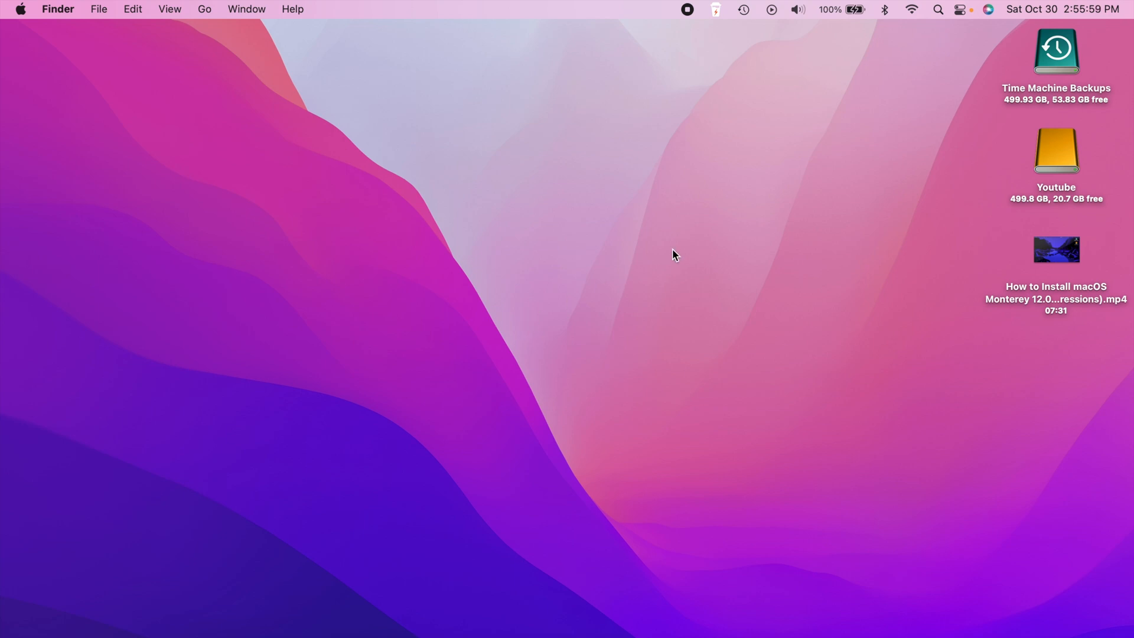
mouse_move(684, 171)
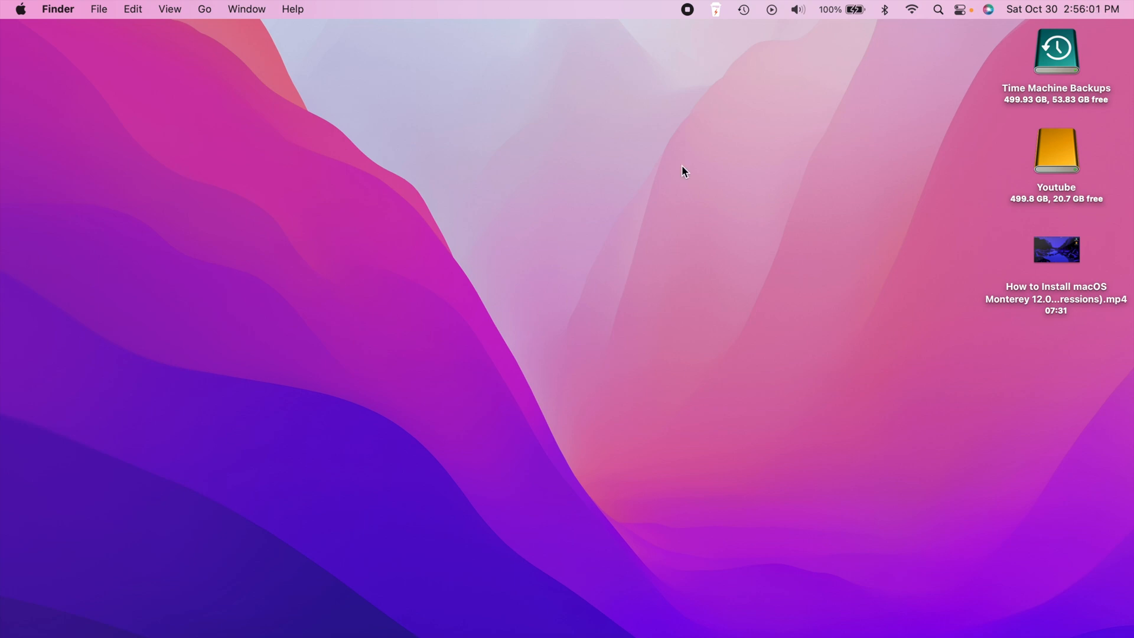
mouse_move(528, 315)
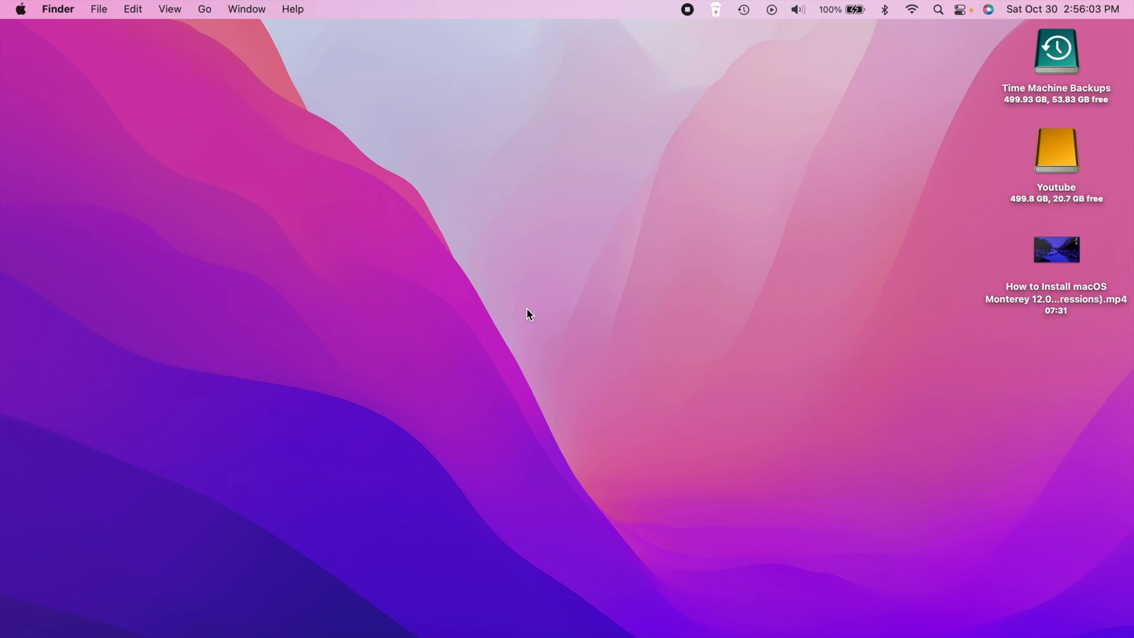
mouse_move(704, 323)
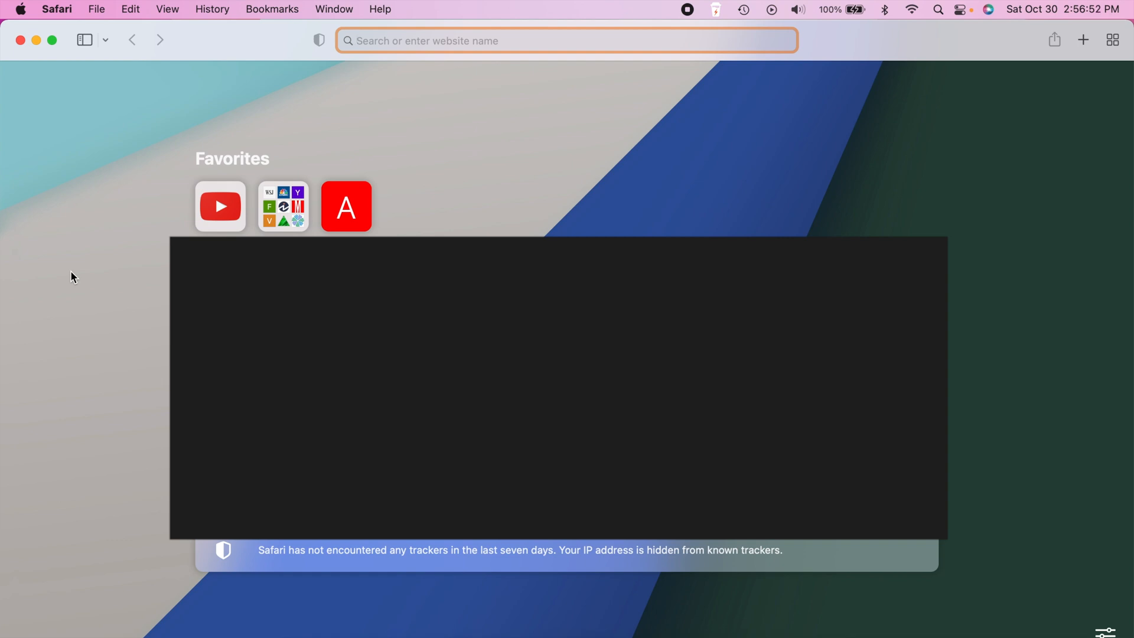
- Open Shortcuts on All Shortcuts, showing sixteen shortcuts, and pull down its app menu
click(1082, 39)
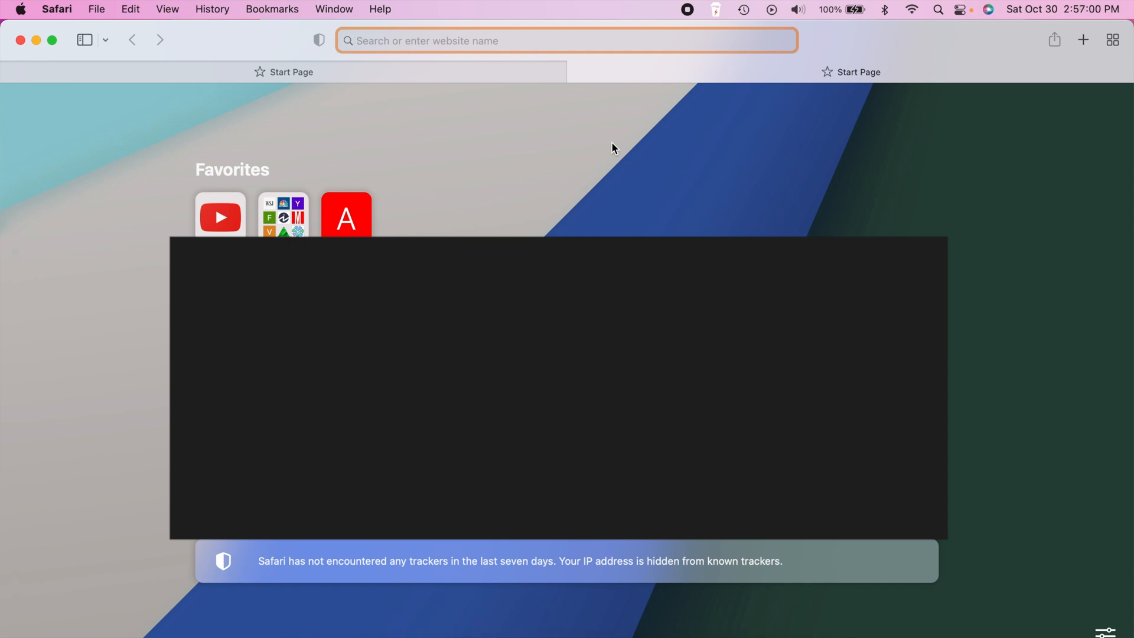
mouse_move(469, 118)
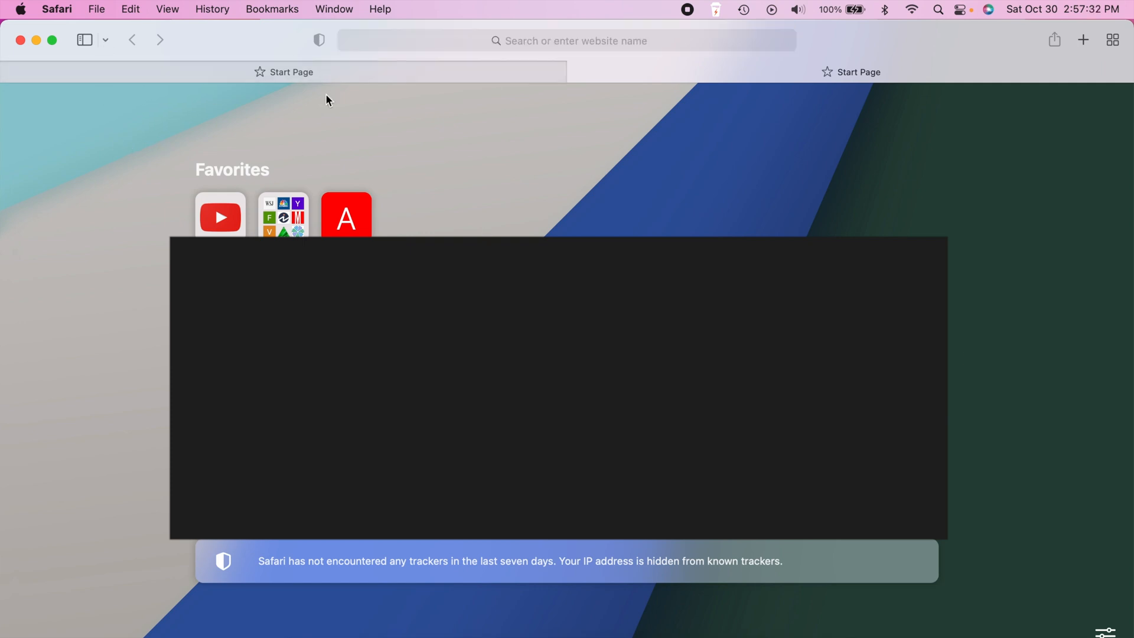
mouse_move(384, 167)
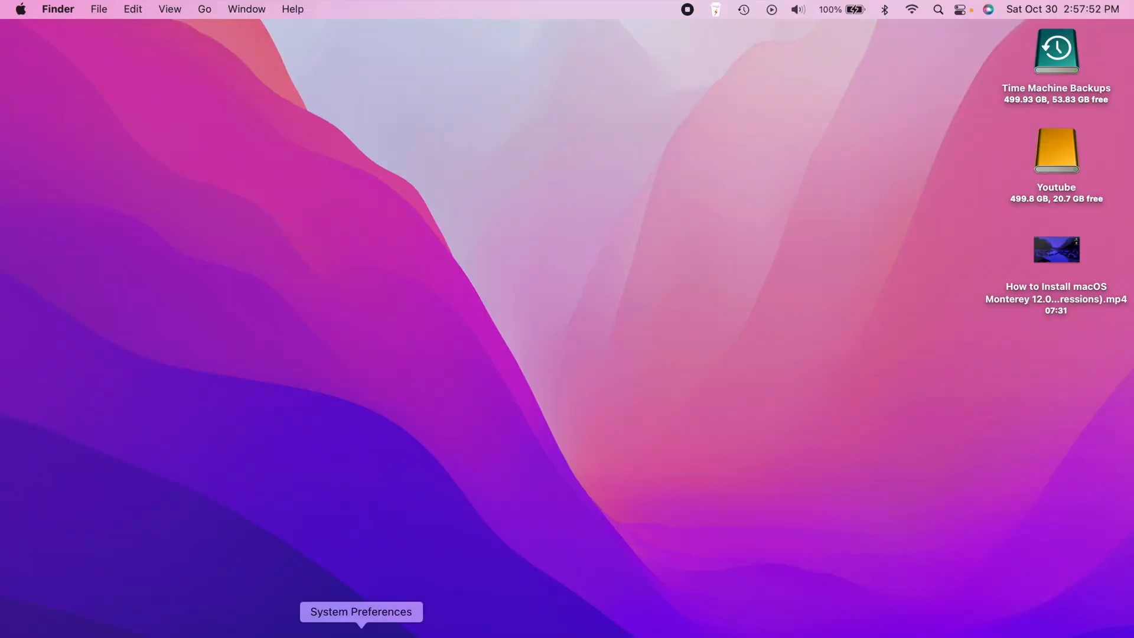
click(360, 611)
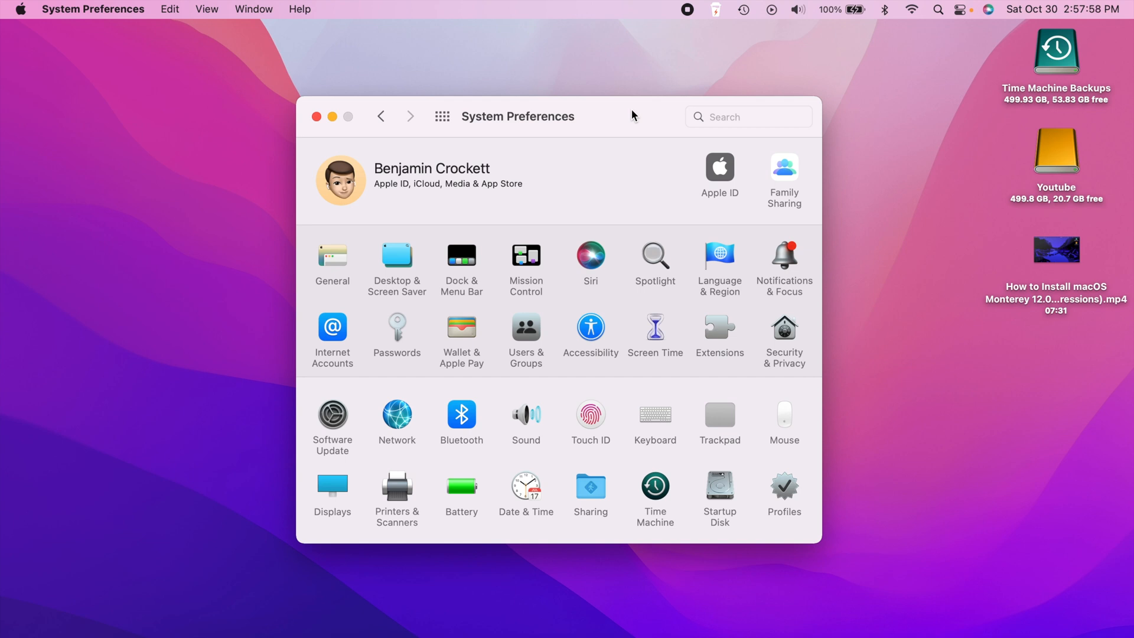
mouse_move(740, 247)
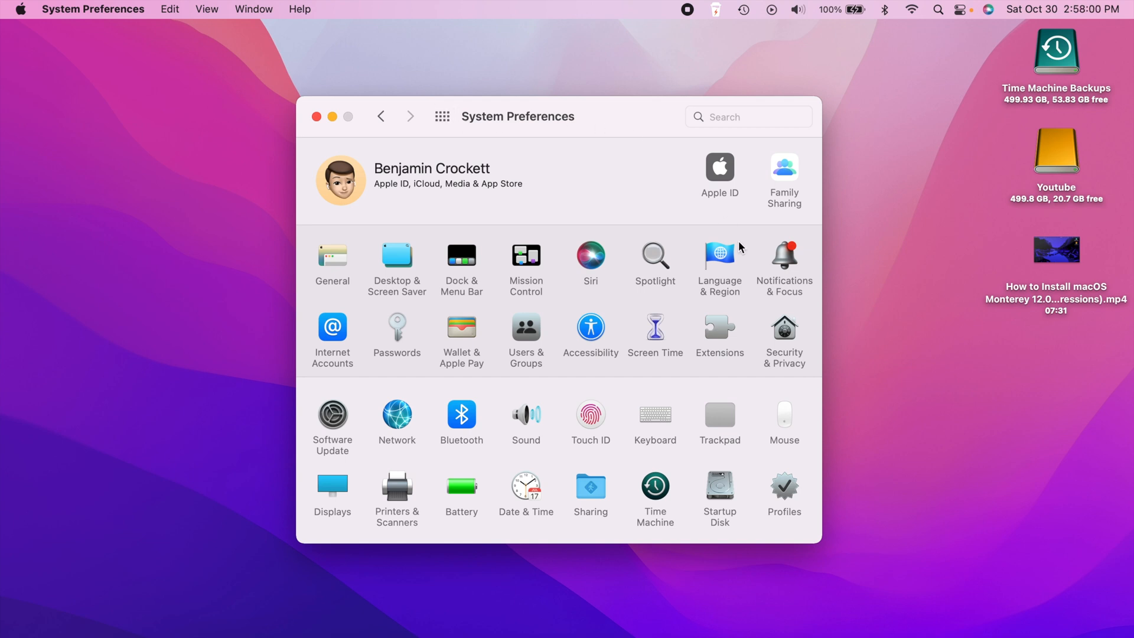
click(782, 262)
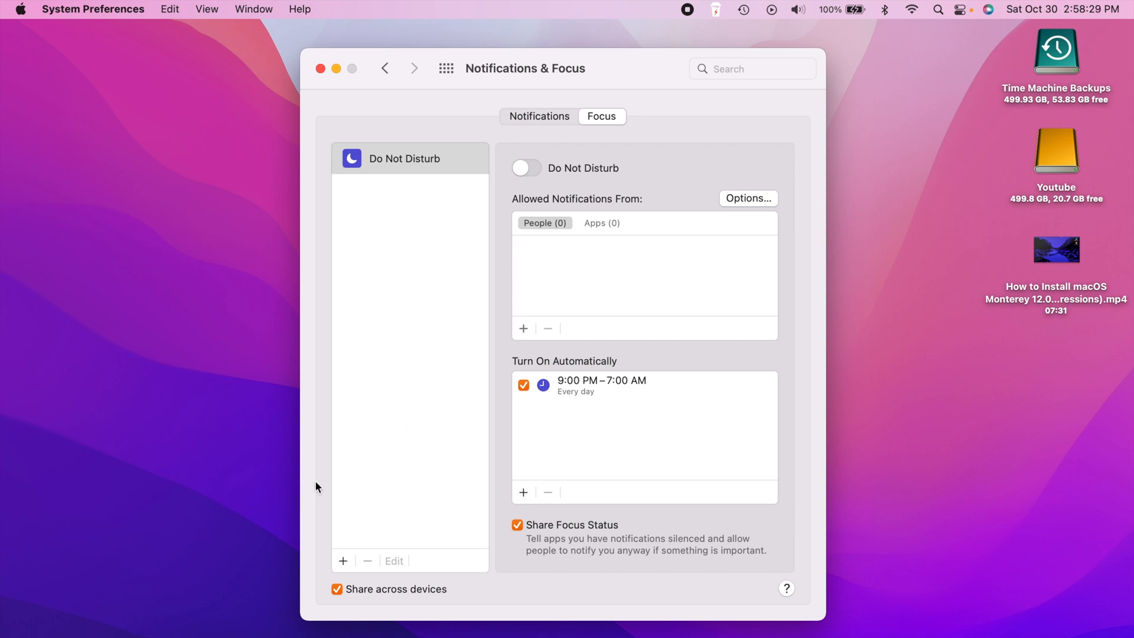
mouse_move(308, 508)
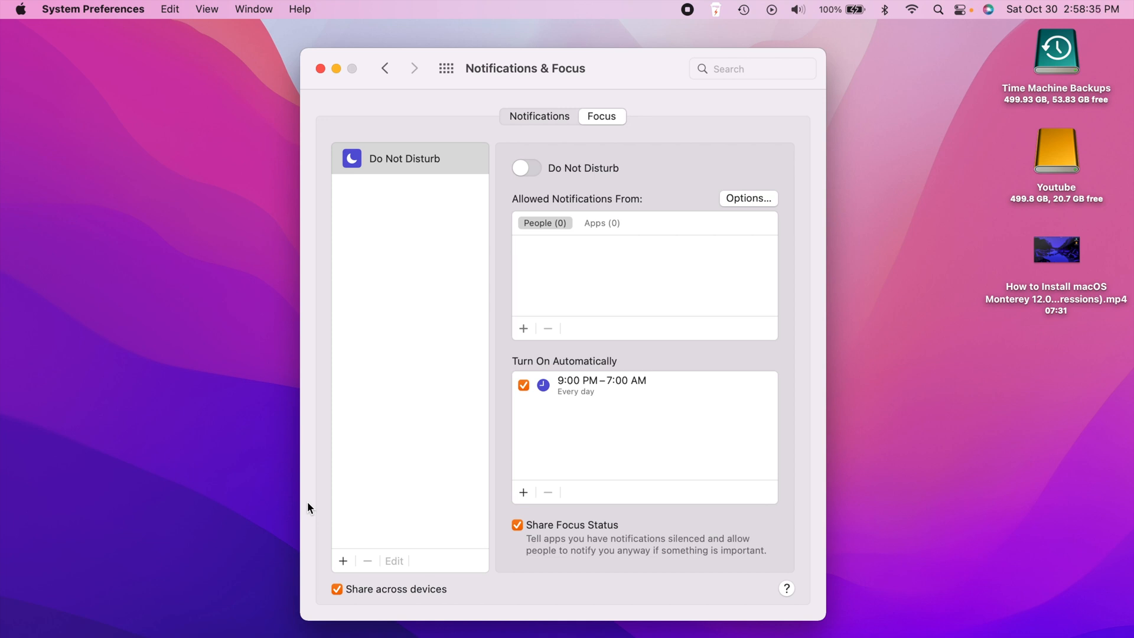
mouse_move(410, 118)
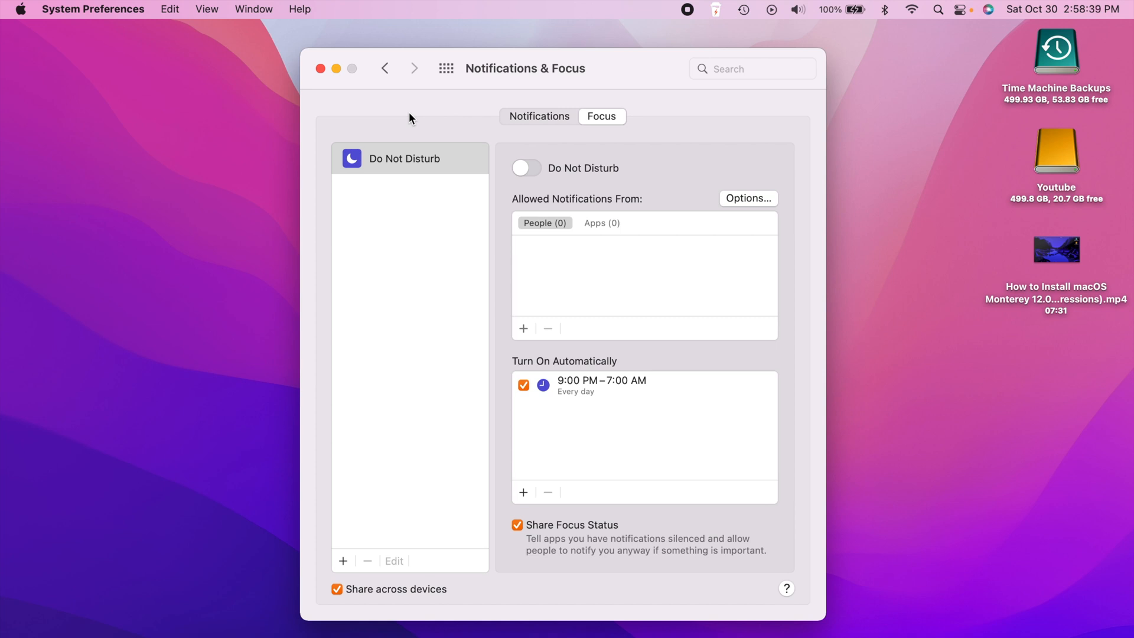
mouse_move(705, 156)
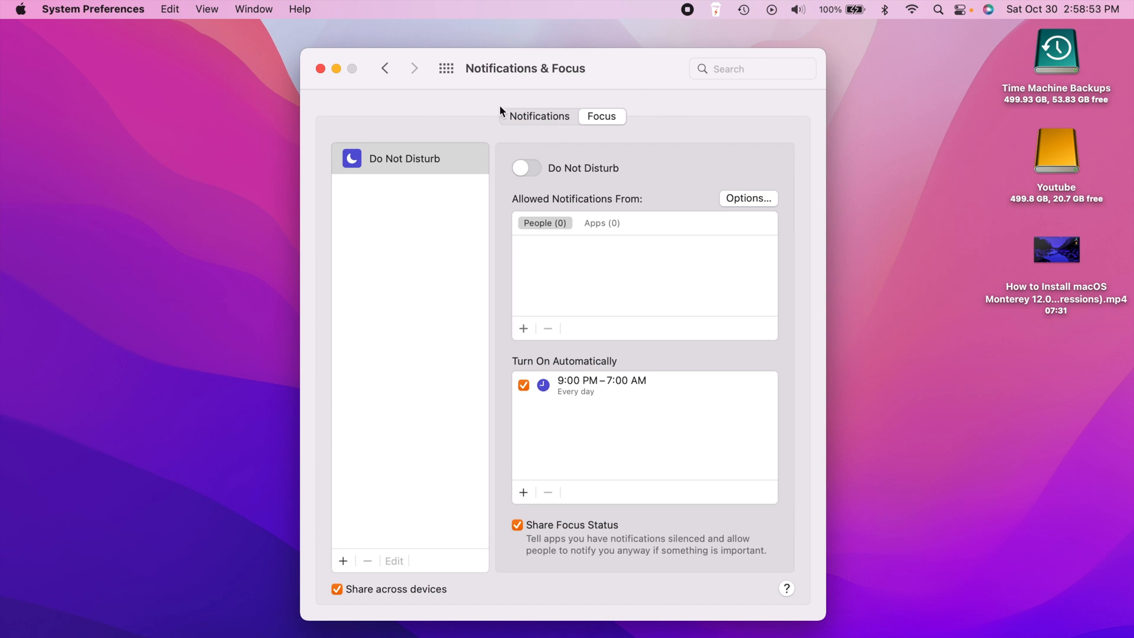
mouse_move(721, 136)
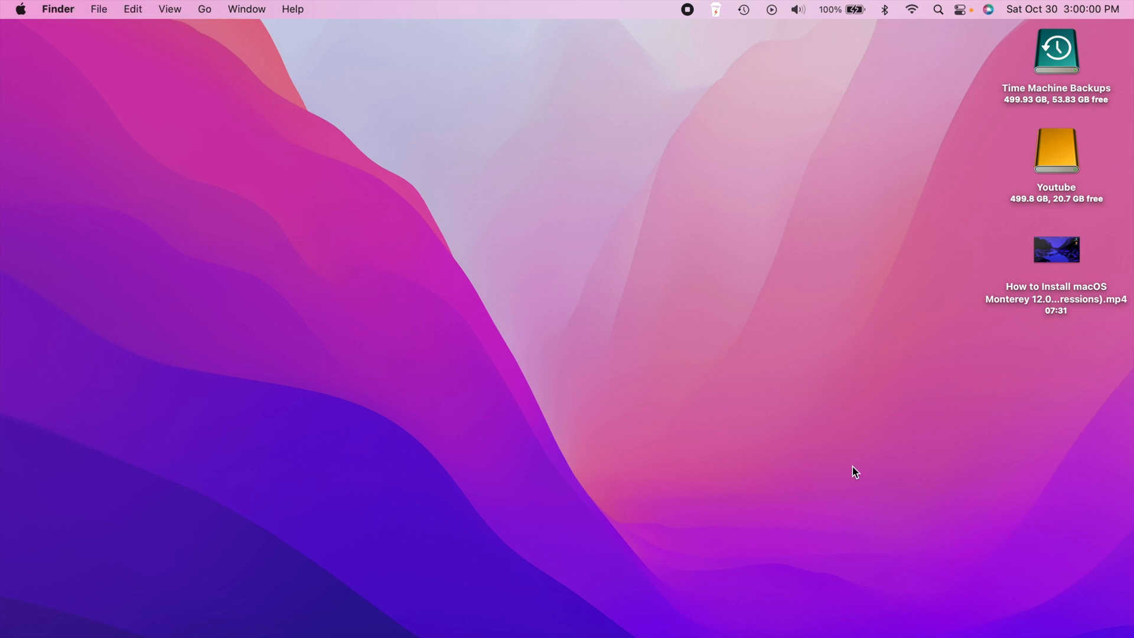
mouse_move(557, 316)
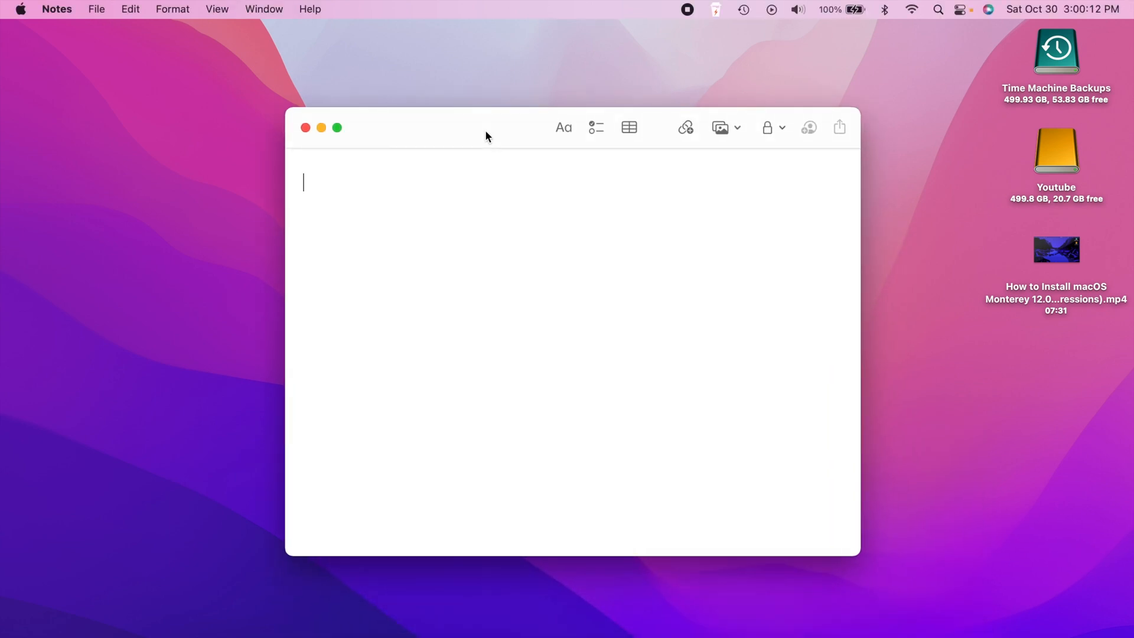
mouse_move(452, 136)
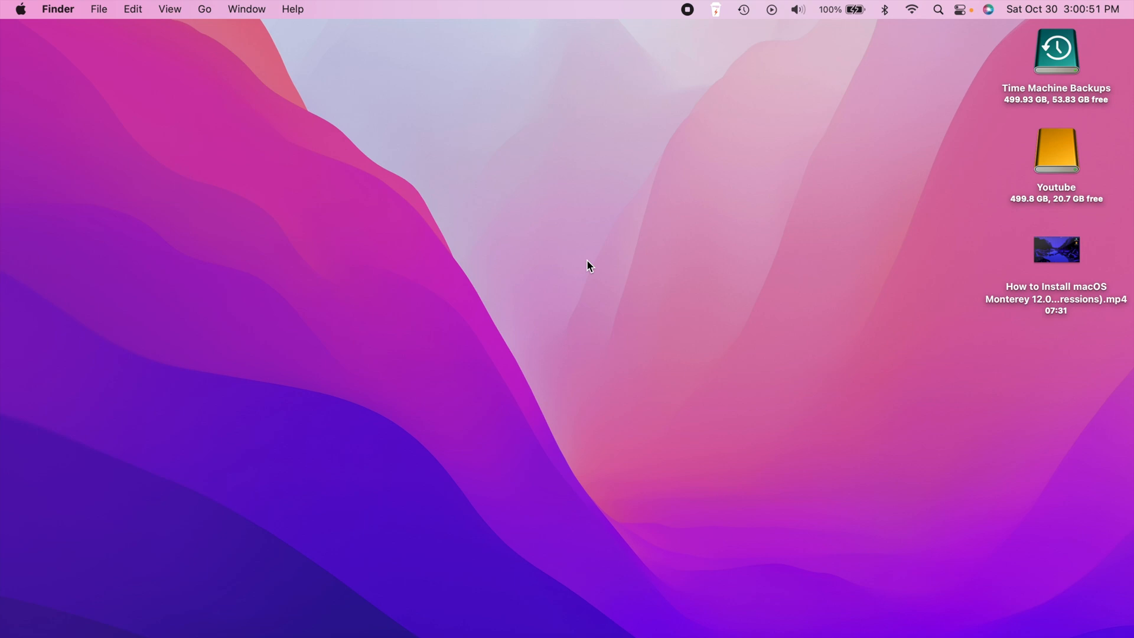
mouse_move(570, 175)
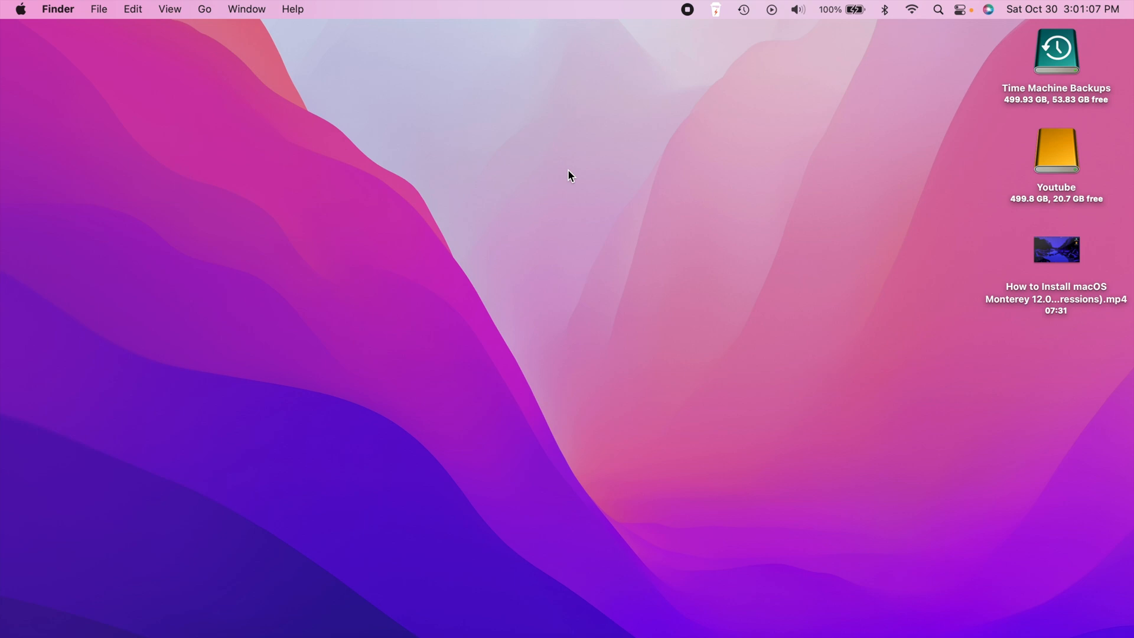
mouse_move(478, 222)
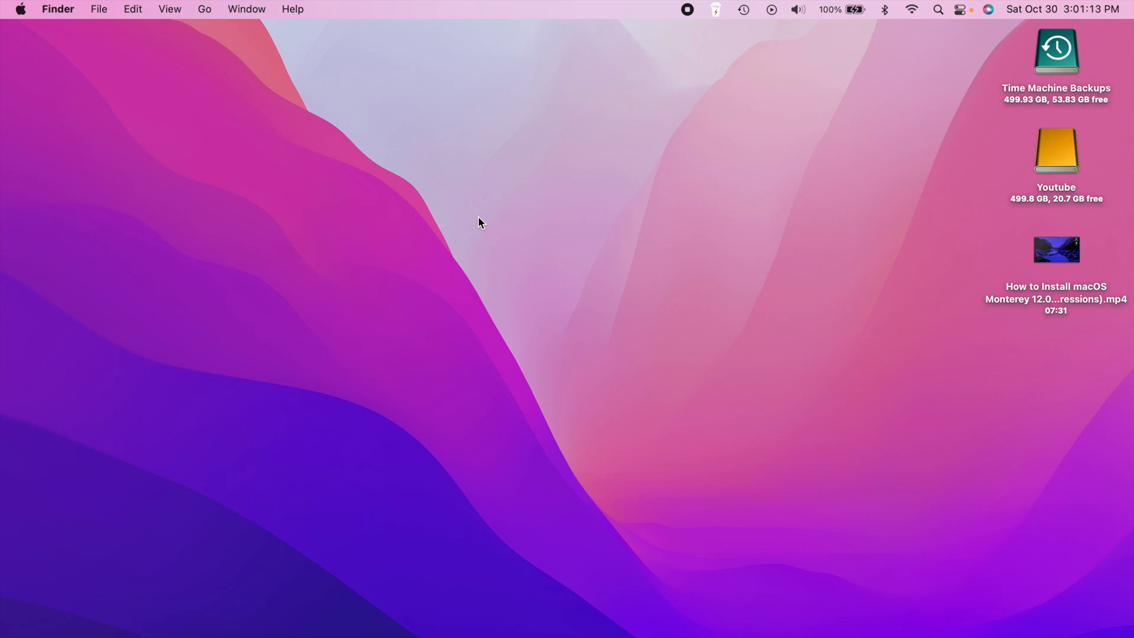
mouse_move(720, 154)
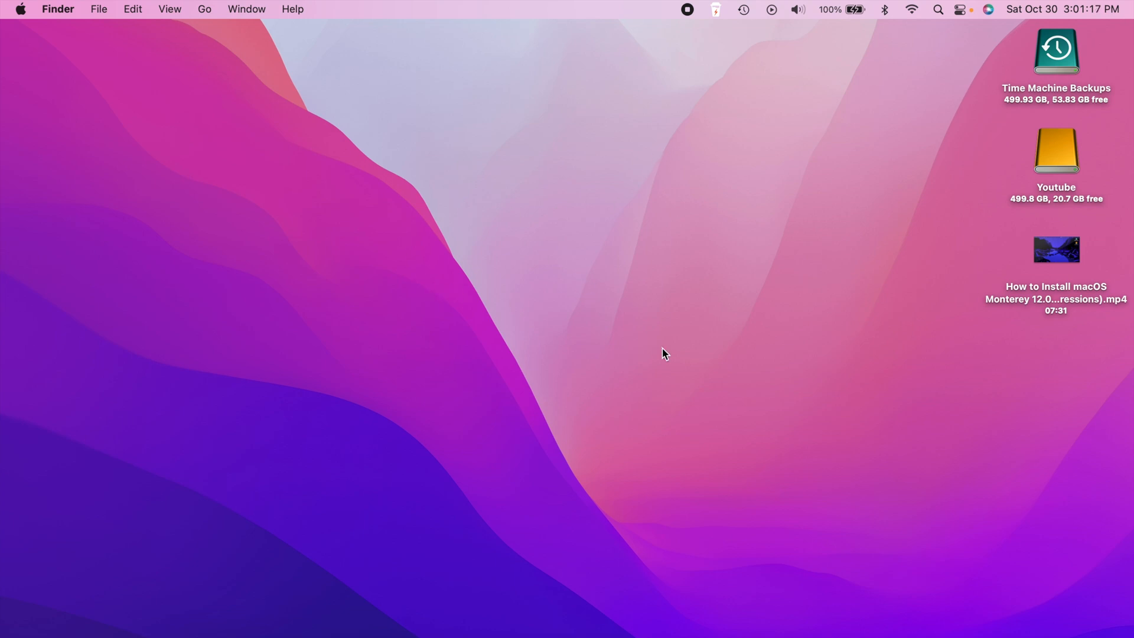
mouse_move(526, 294)
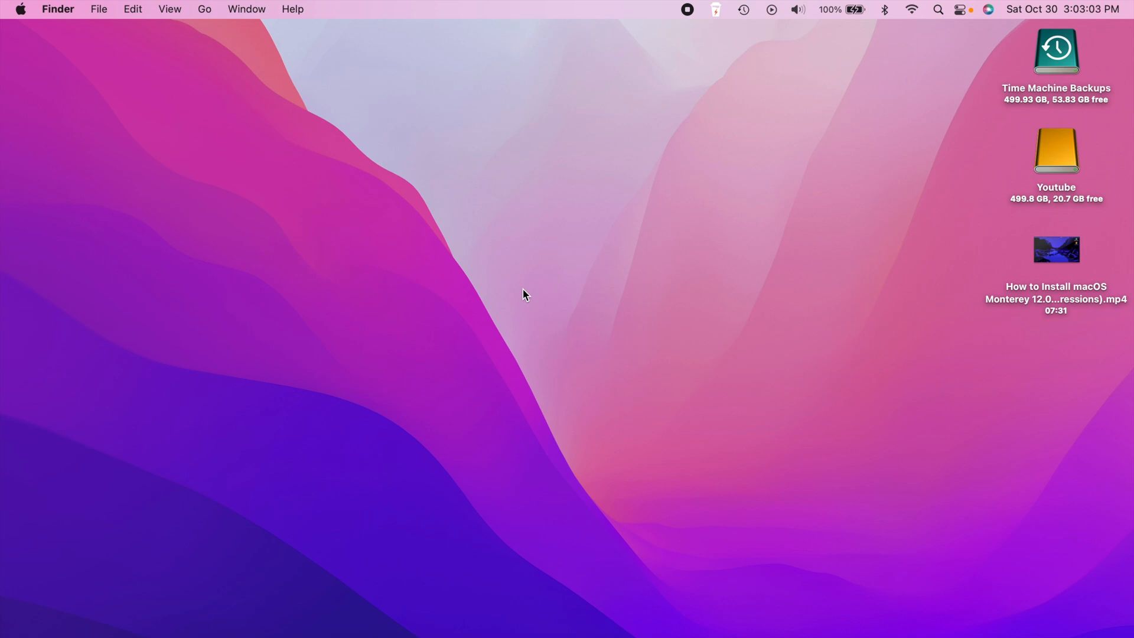
mouse_move(416, 248)
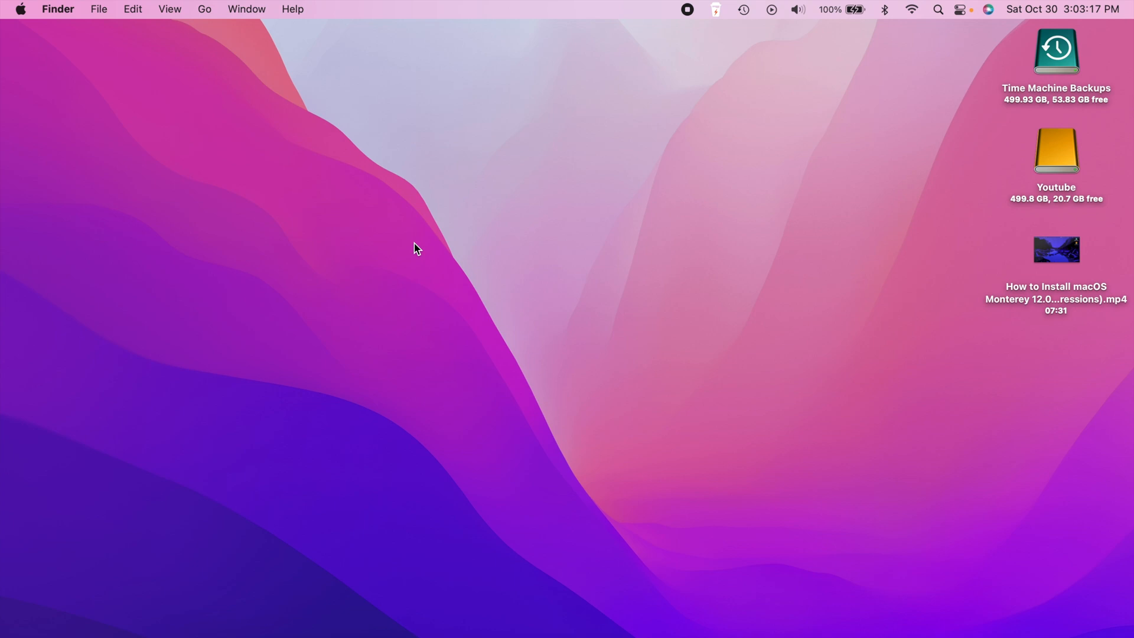
mouse_move(547, 177)
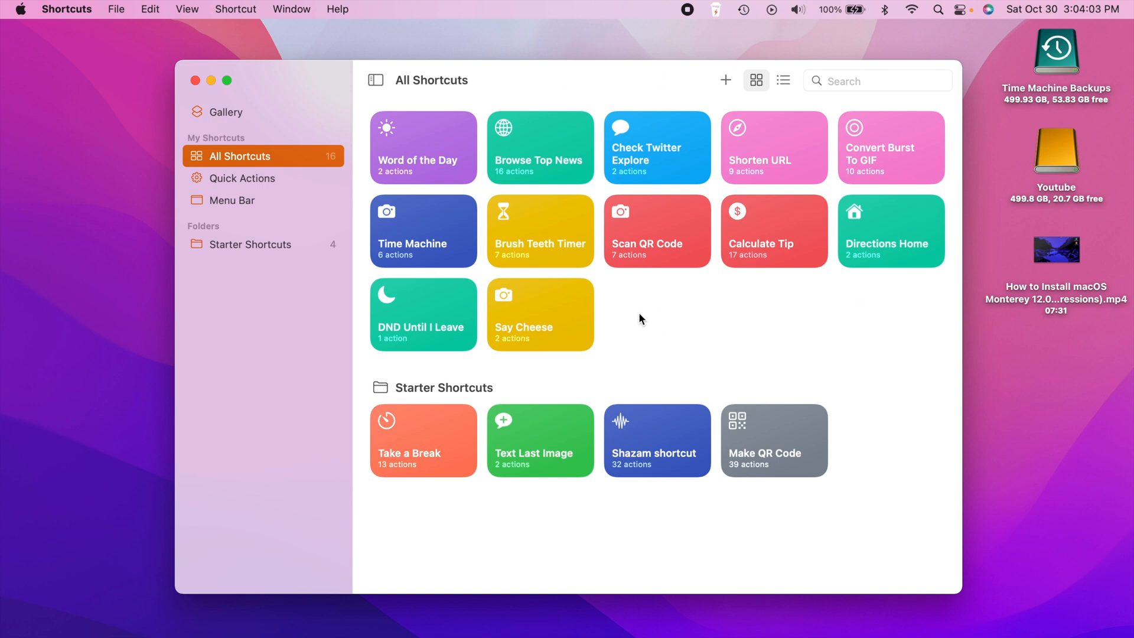
mouse_move(453, 293)
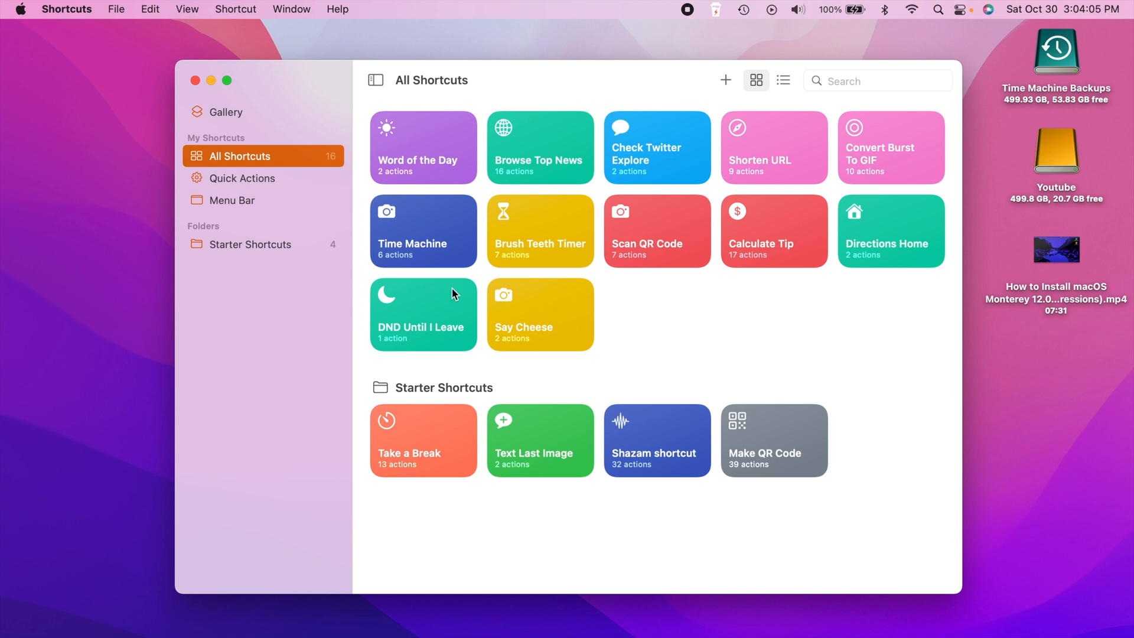
mouse_move(726, 354)
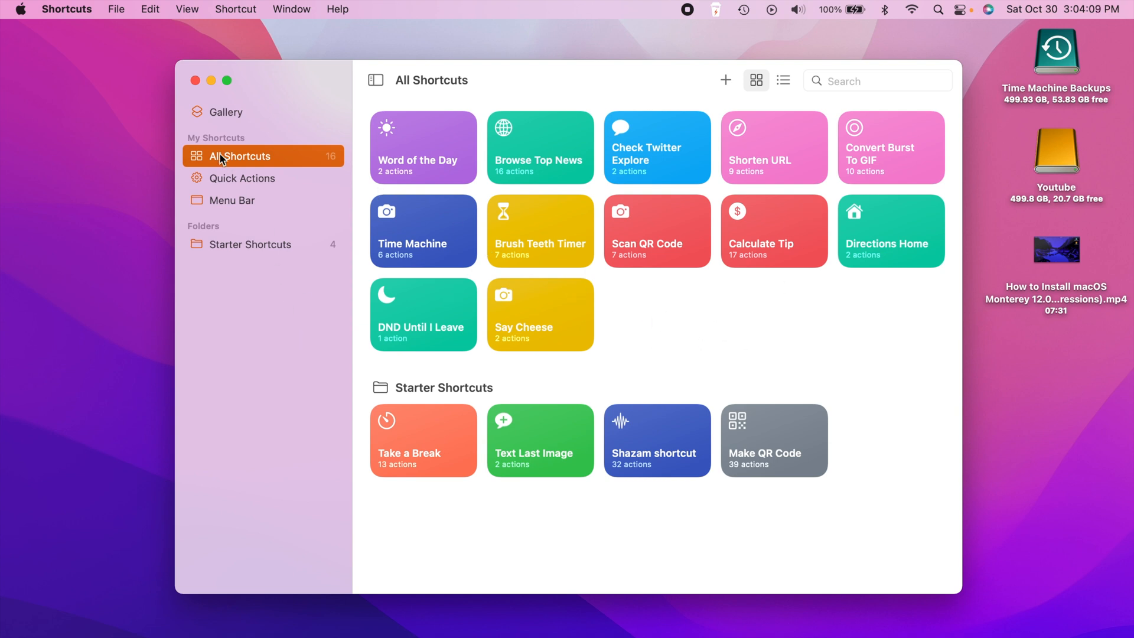
click(66, 8)
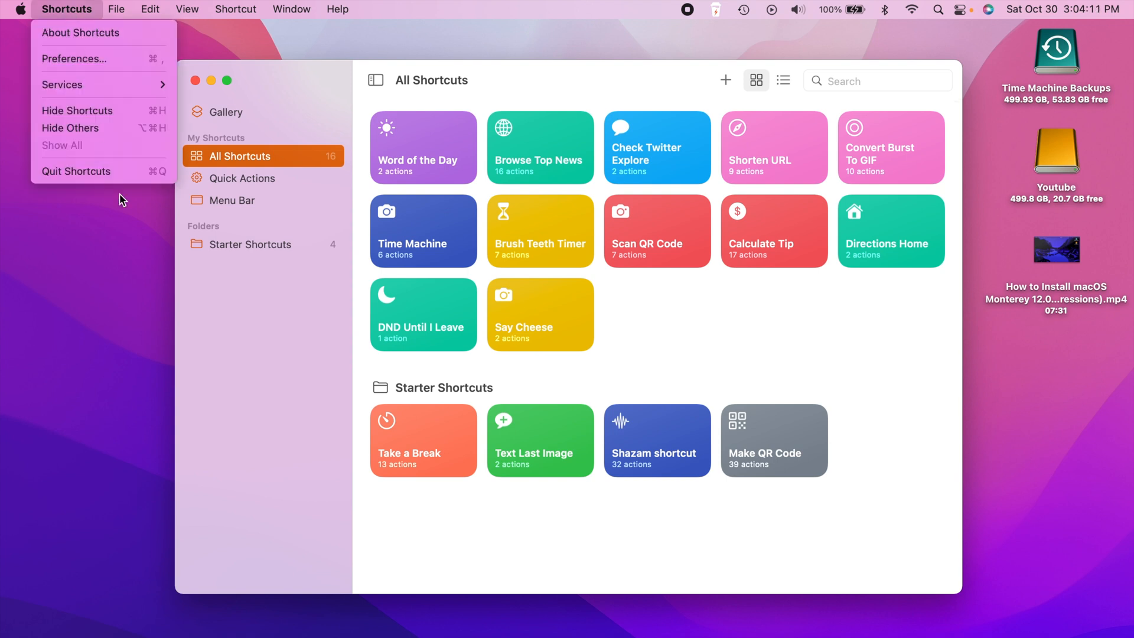
- Quit Shortcuts from its app menu to return to the Finder desktop
click(75, 171)
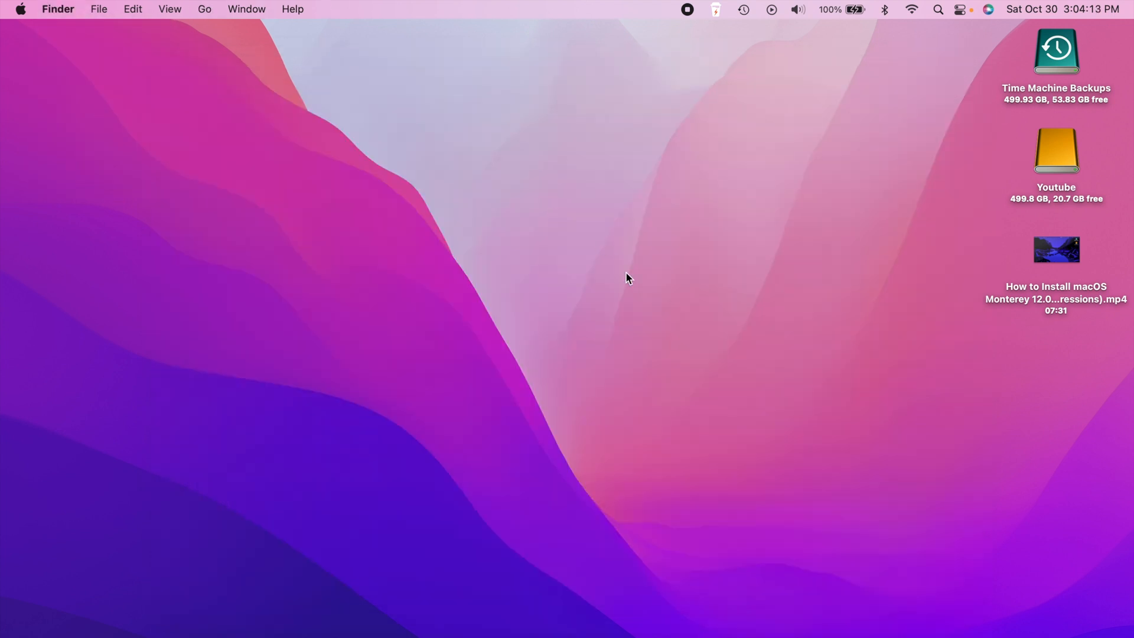
mouse_move(674, 303)
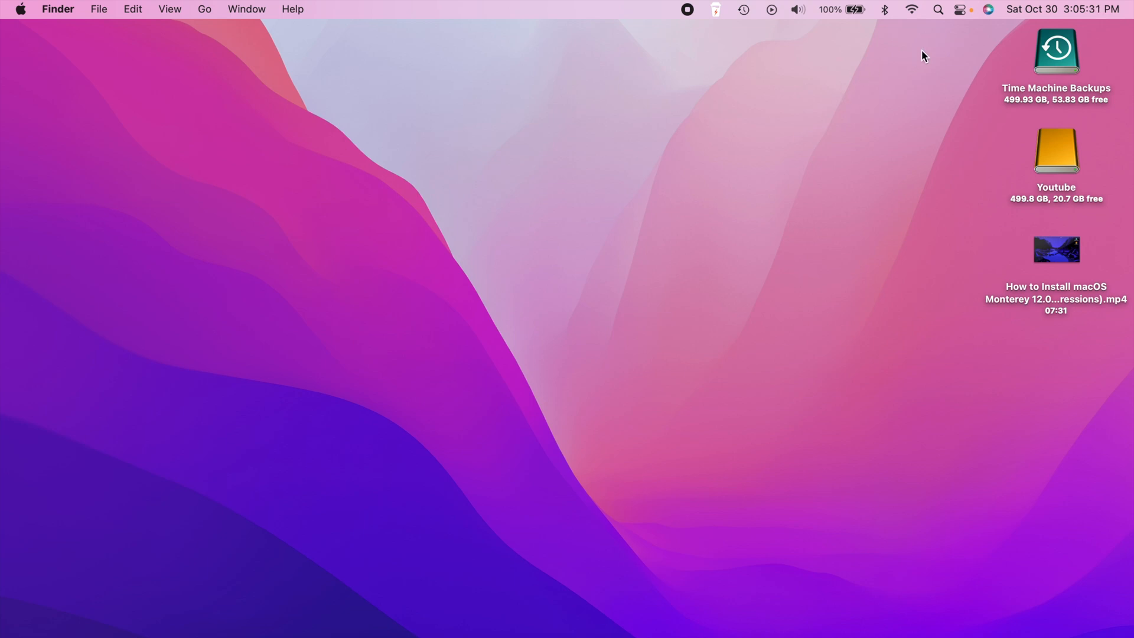
mouse_move(892, 80)
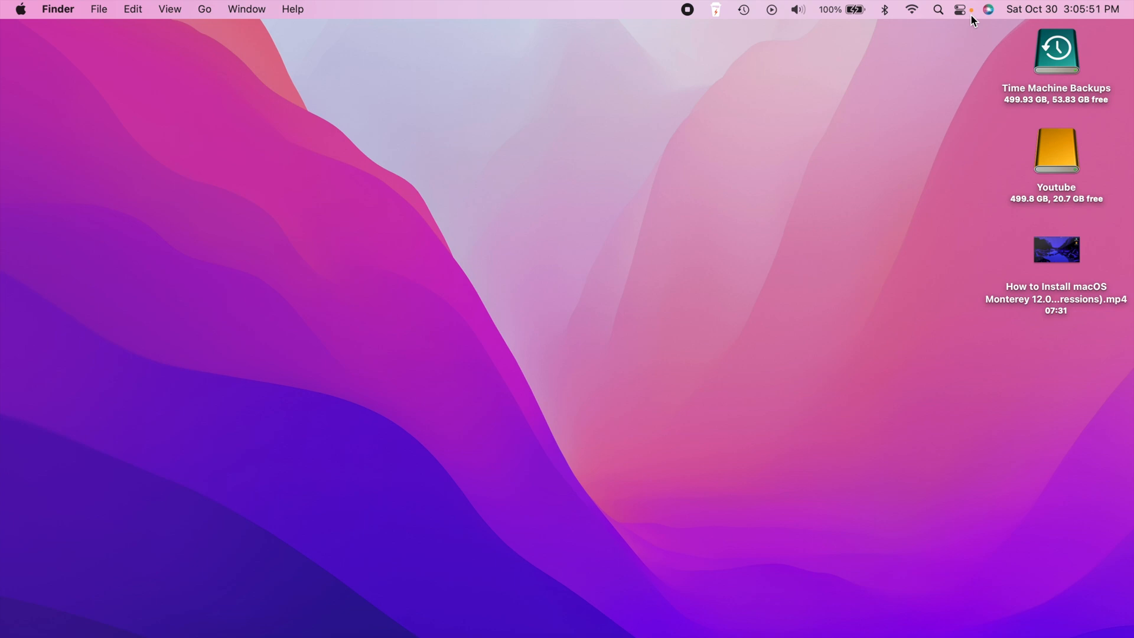
mouse_move(897, 120)
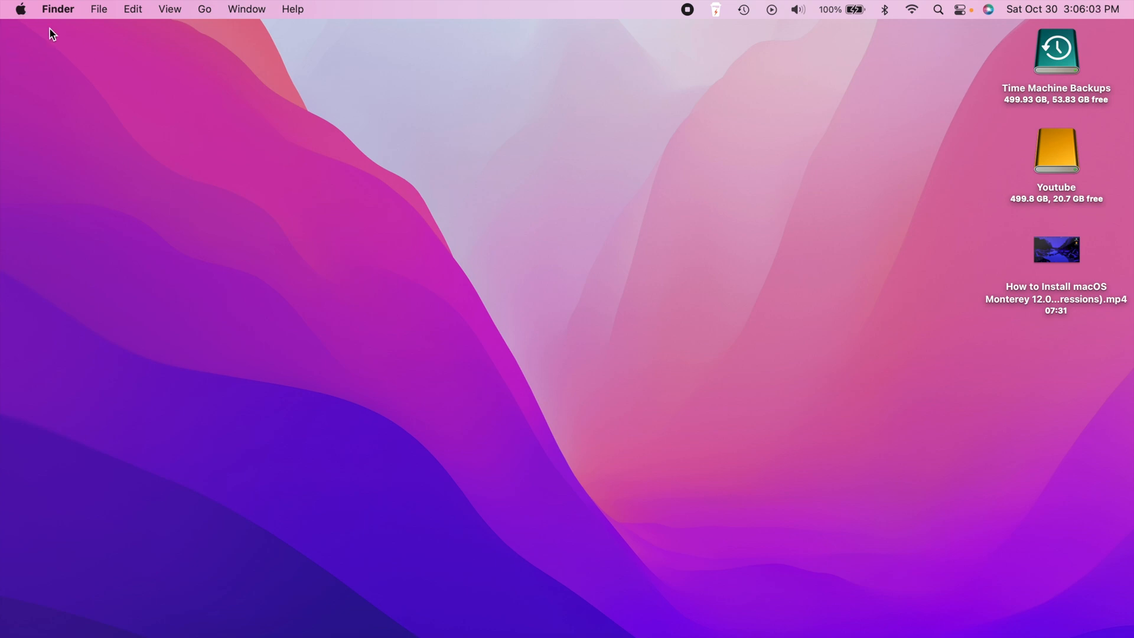
mouse_move(252, 161)
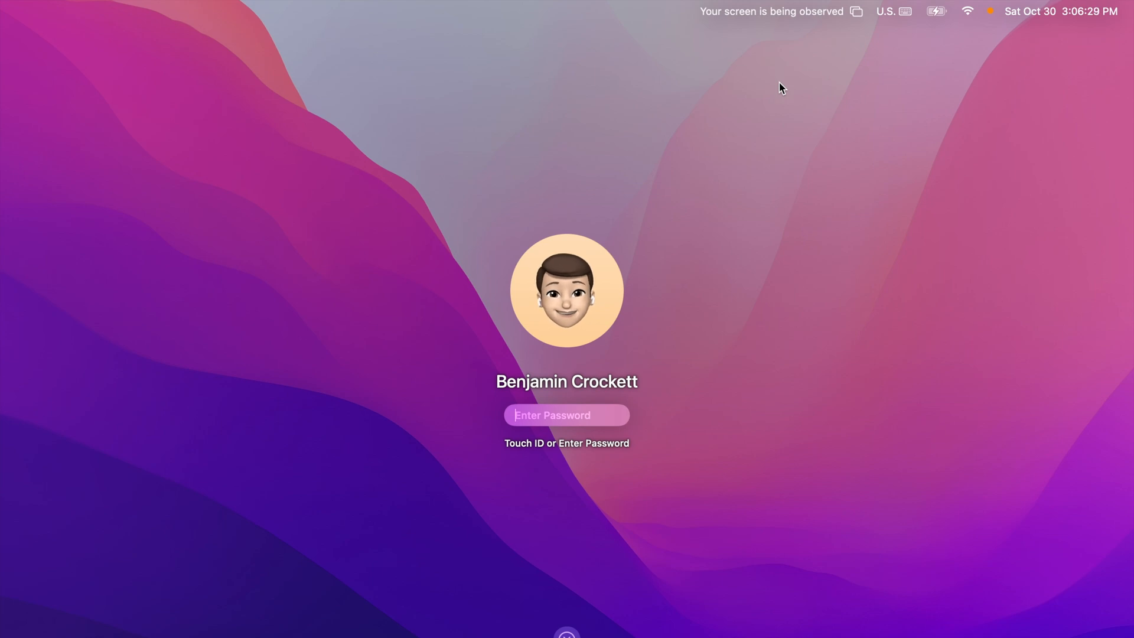
mouse_move(635, 319)
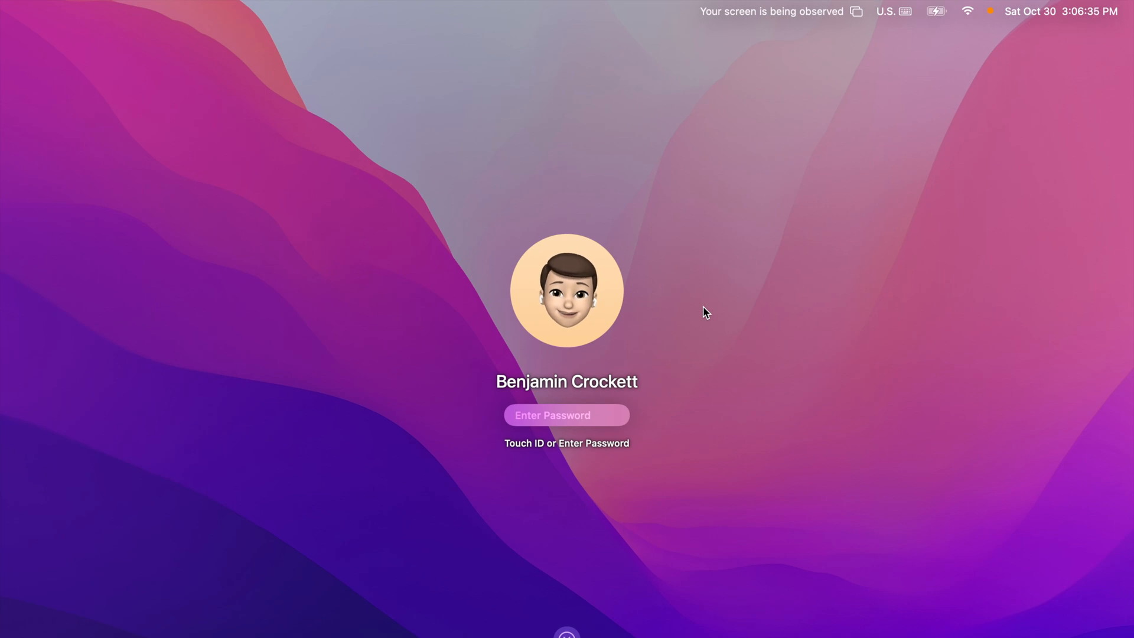
- Enter the password on the lock screen to unlock the Mac
click(566, 414)
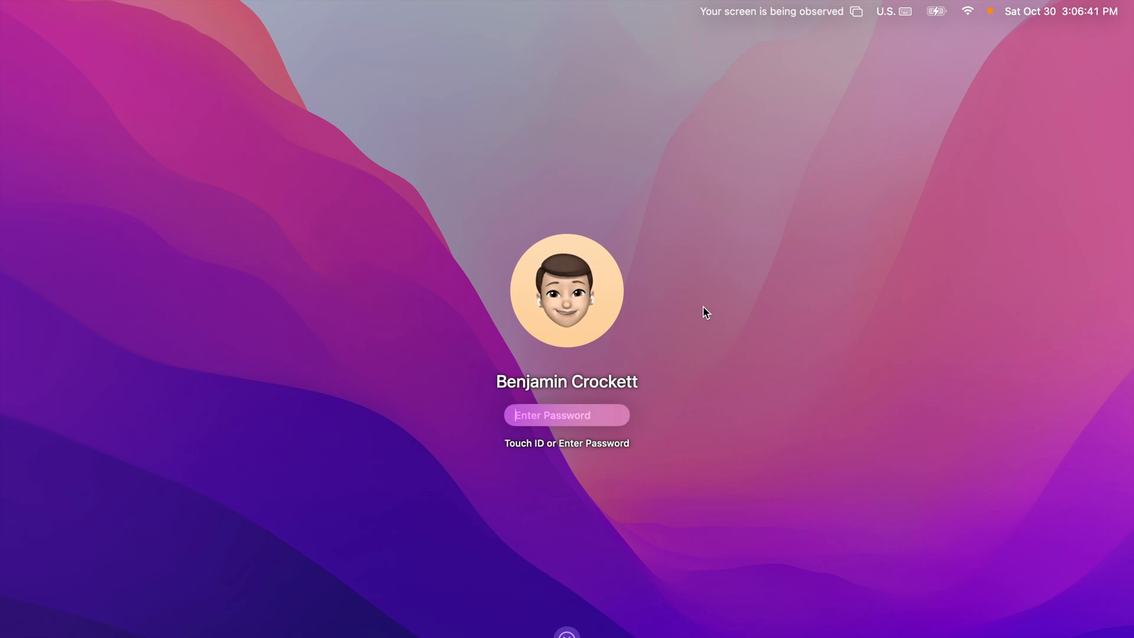
text(••)
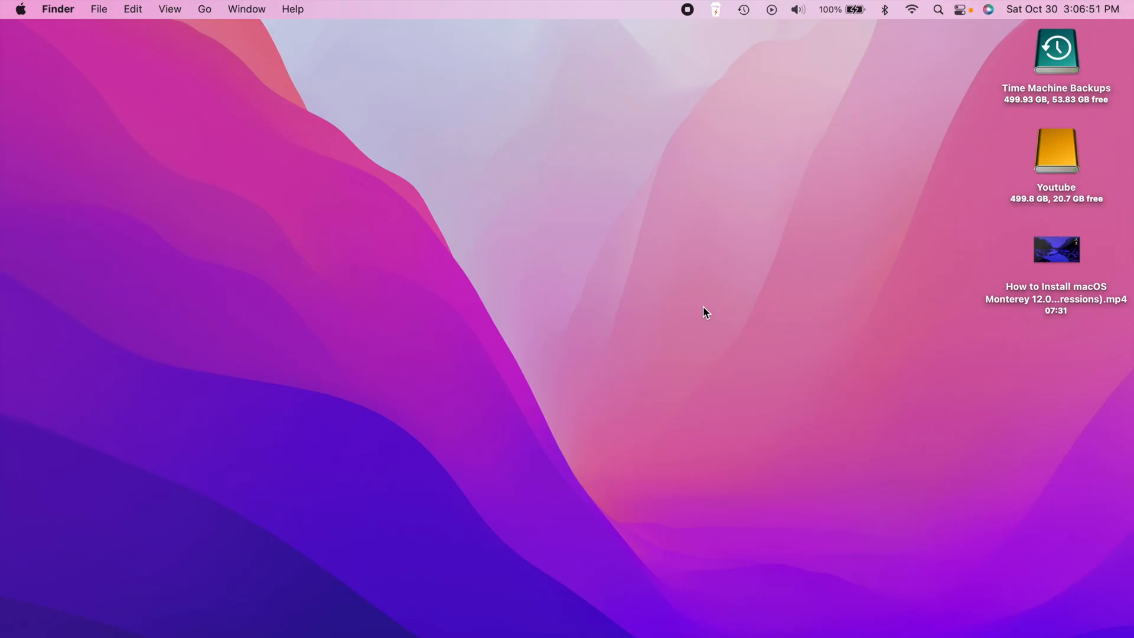
mouse_move(498, 194)
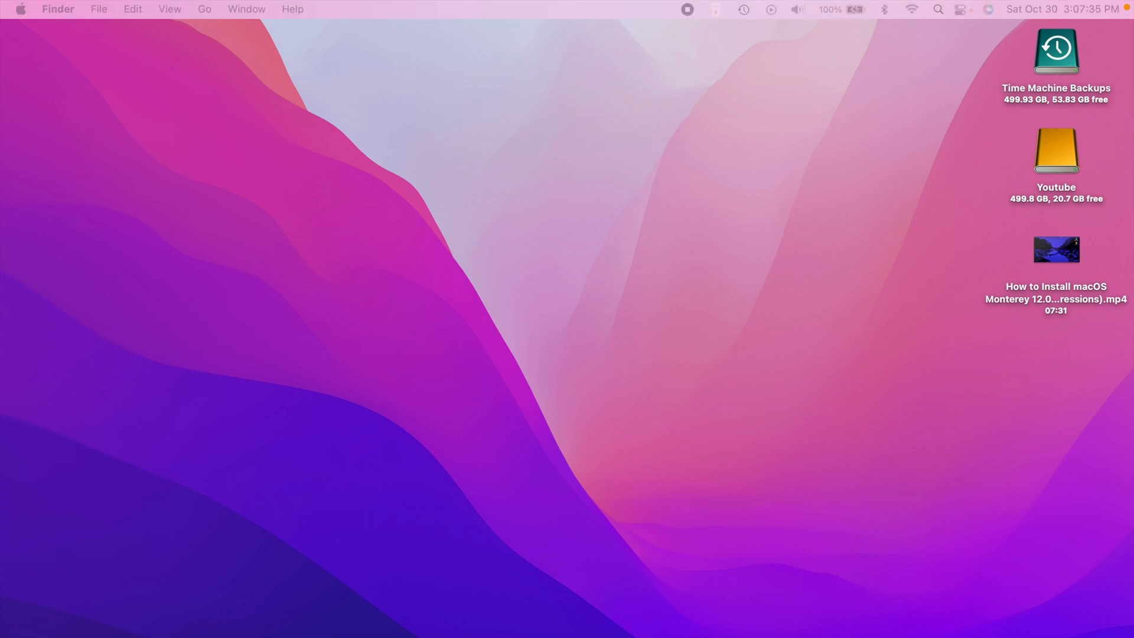
mouse_move(572, 309)
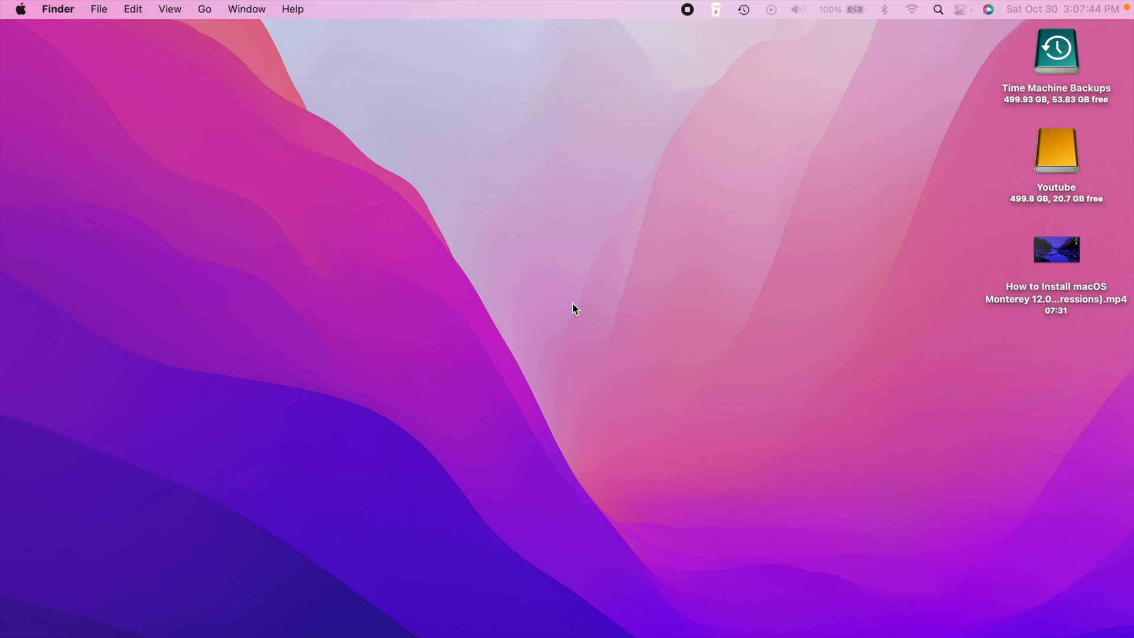
mouse_move(502, 306)
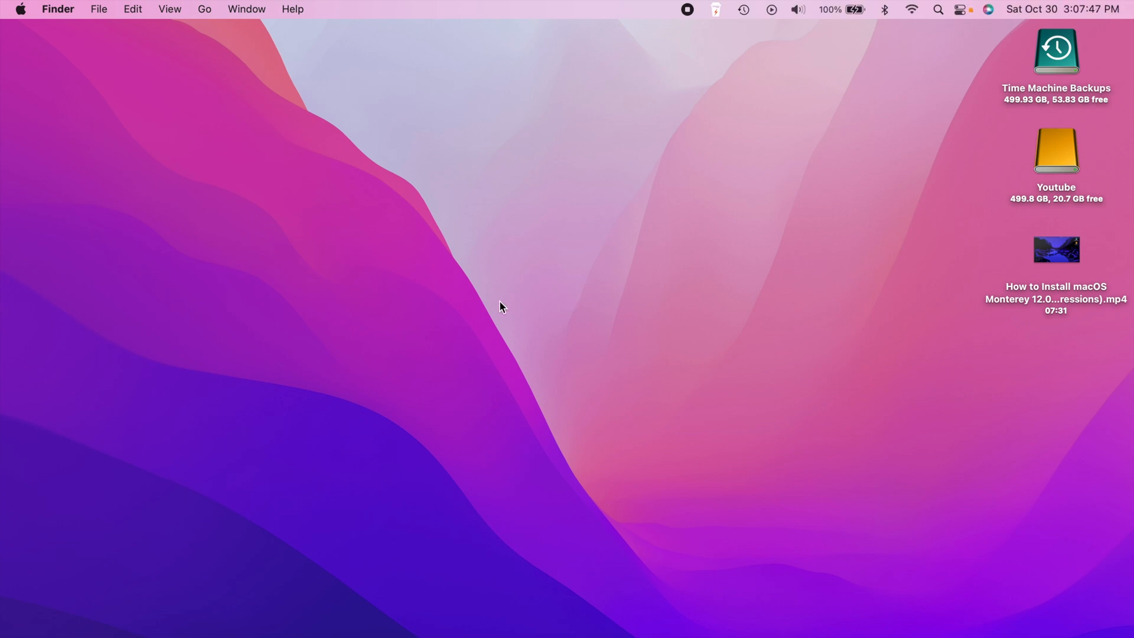
key(Launchpad)
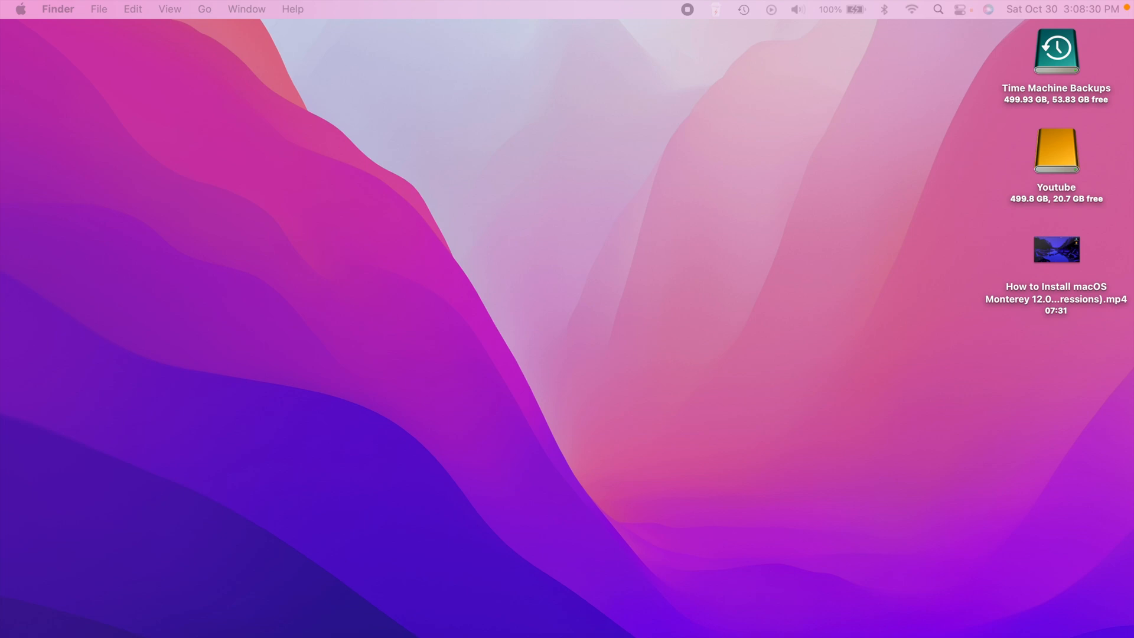
mouse_move(776, 170)
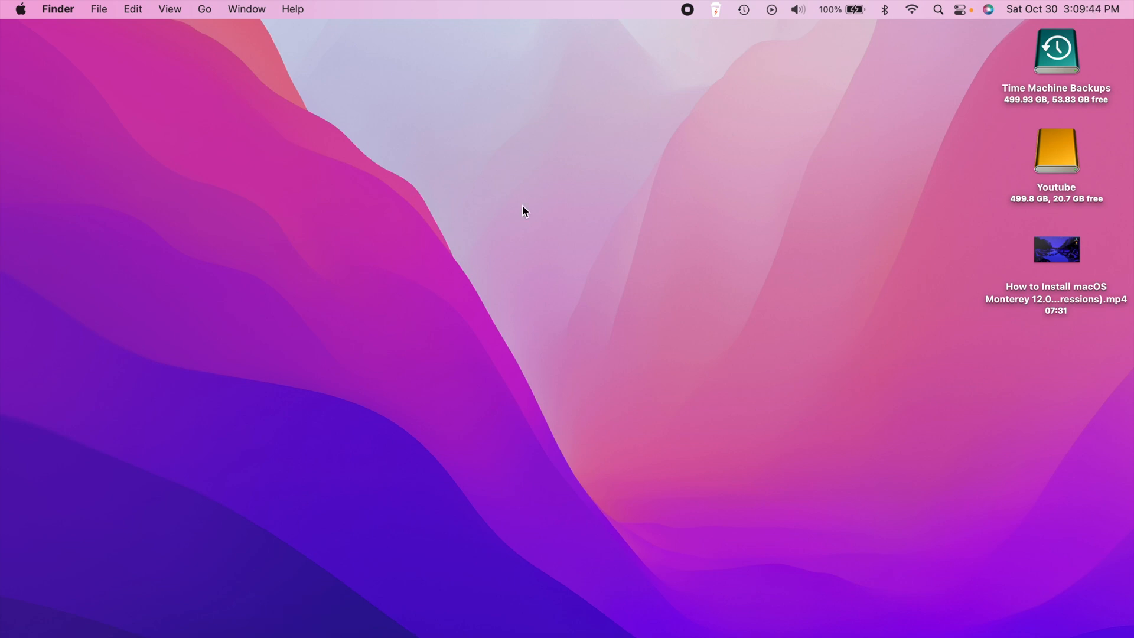
mouse_move(401, 635)
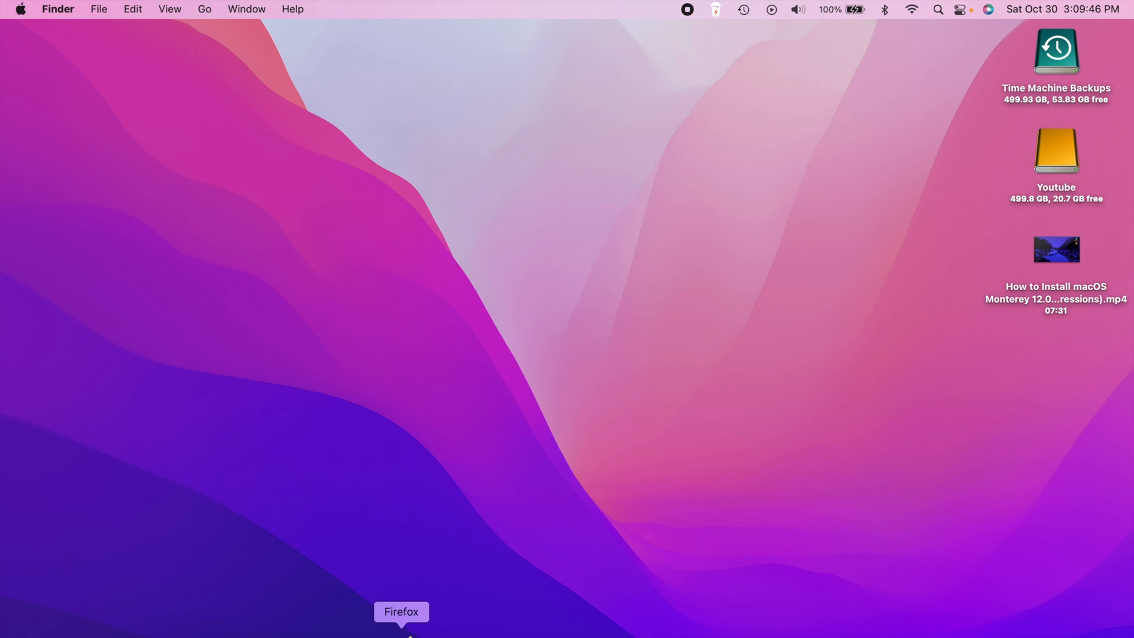
mouse_move(222, 126)
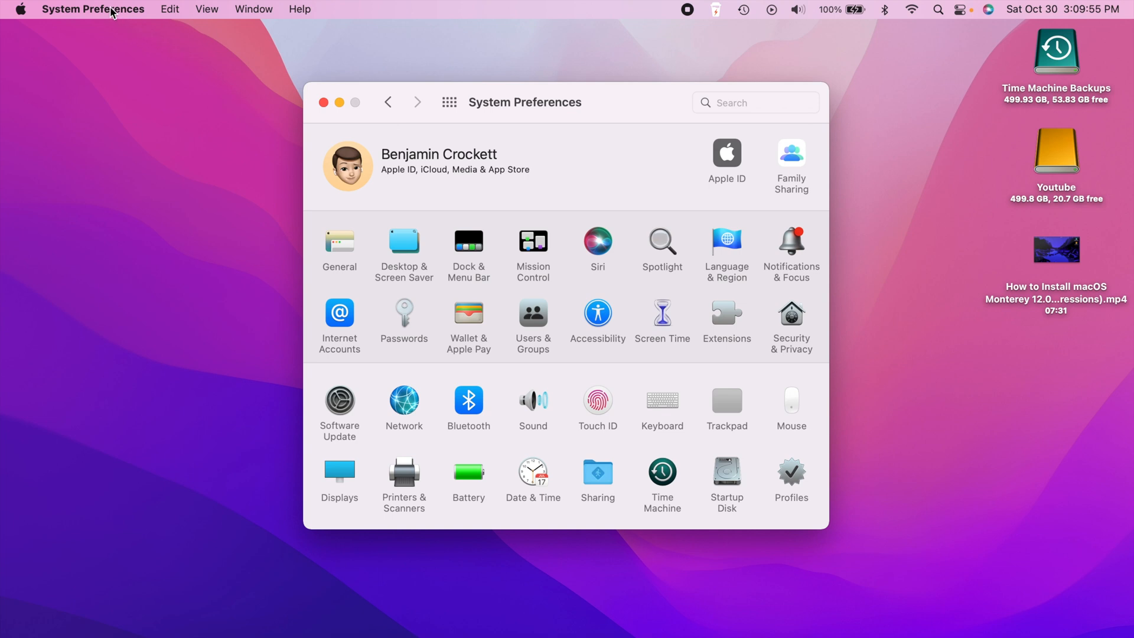
- View Erase All Content and Settings in the System Preferences menu, then dismiss it
click(93, 9)
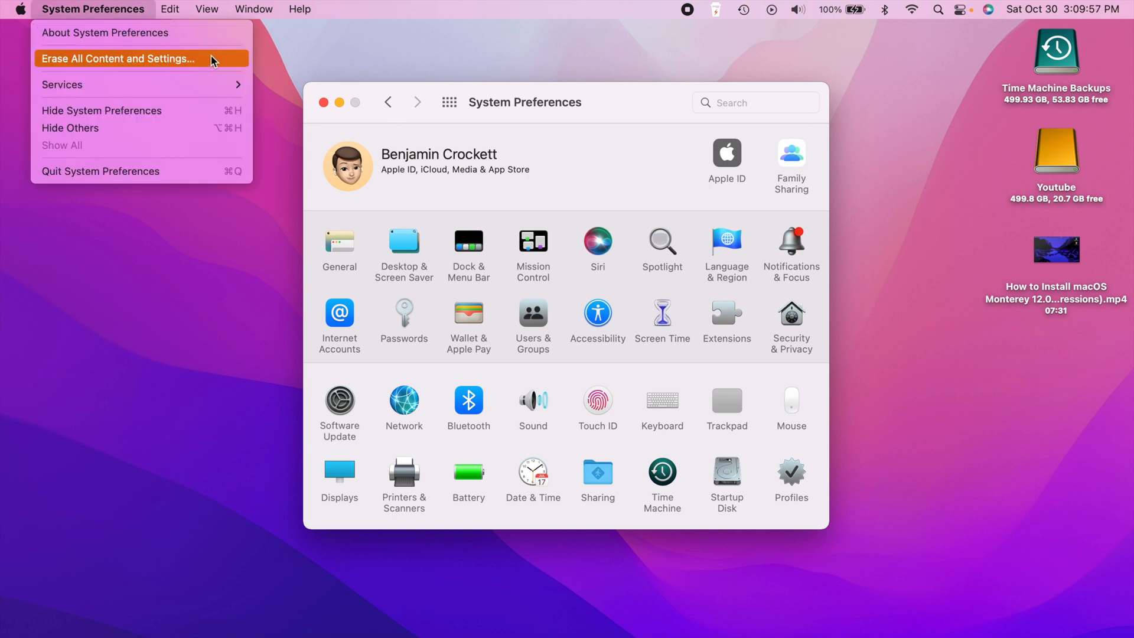
mouse_move(207, 61)
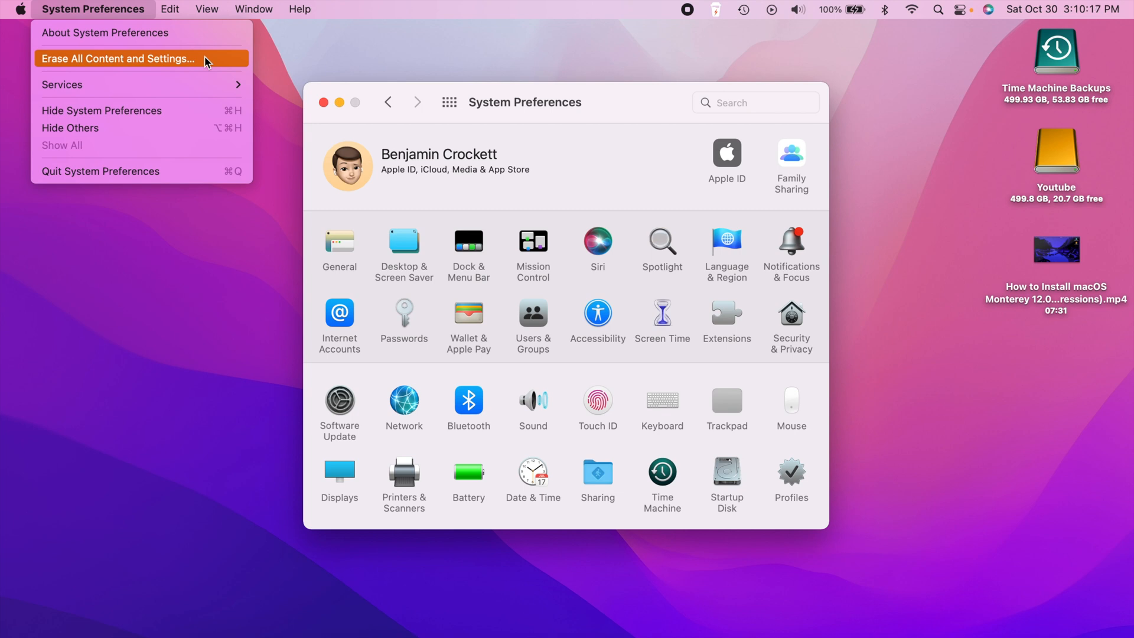
mouse_move(405, 238)
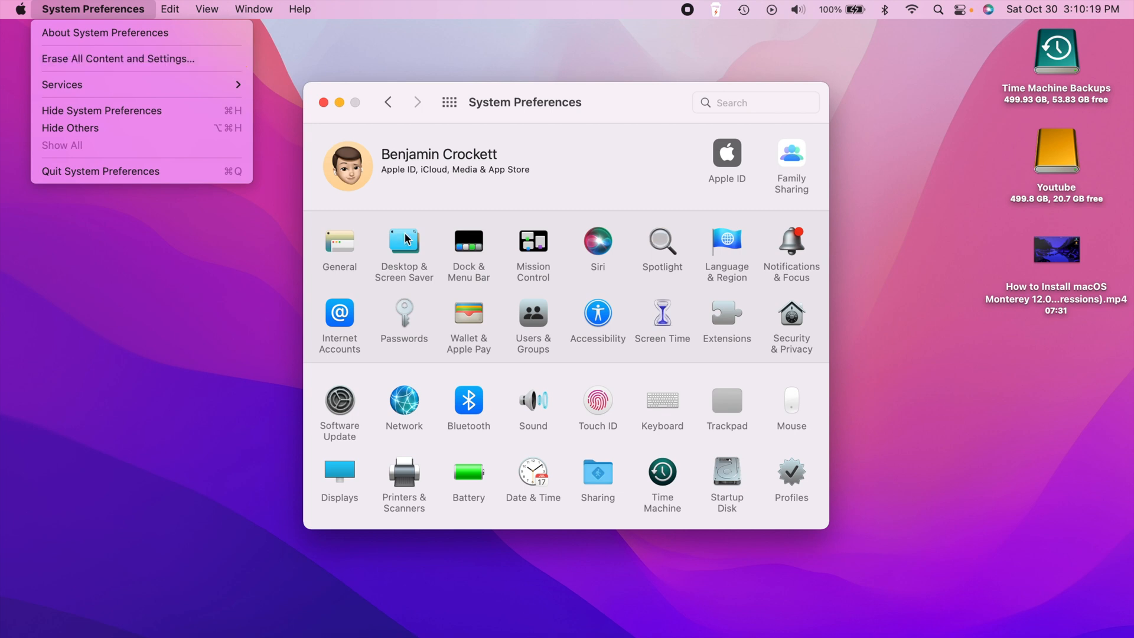
click(603, 75)
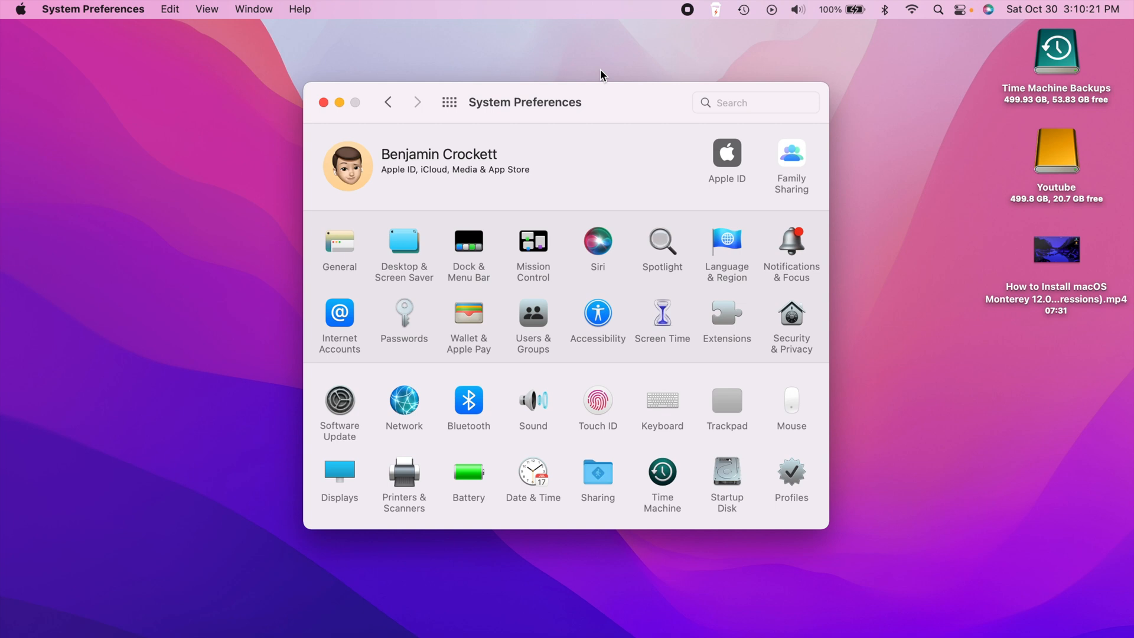
mouse_move(471, 505)
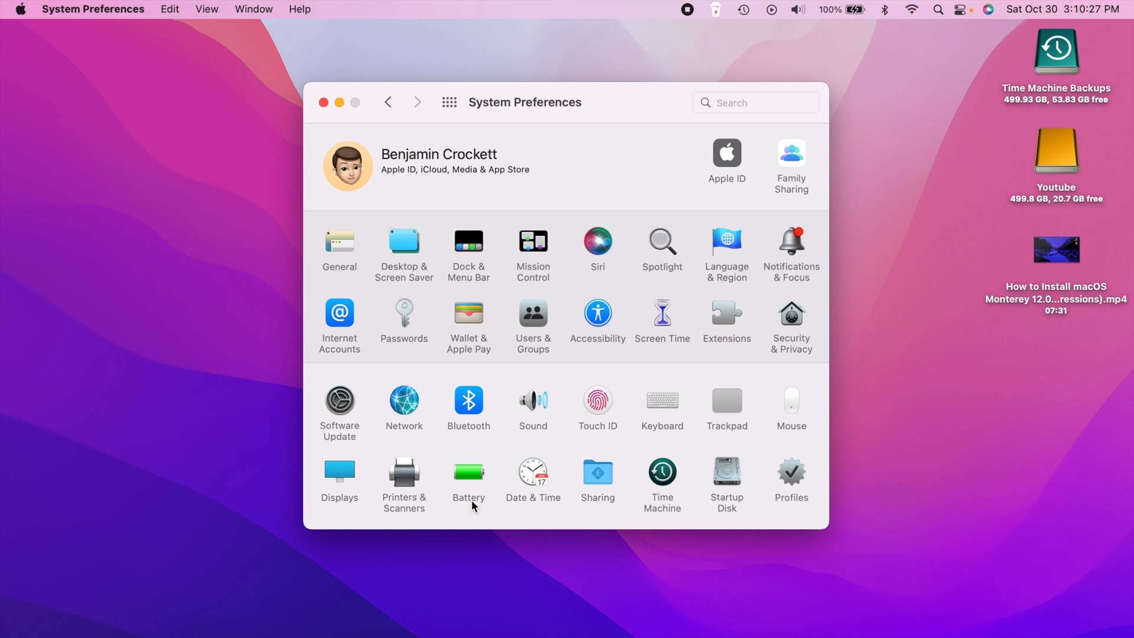
- View Battery usage history and power settings, then close System Preferences
click(468, 473)
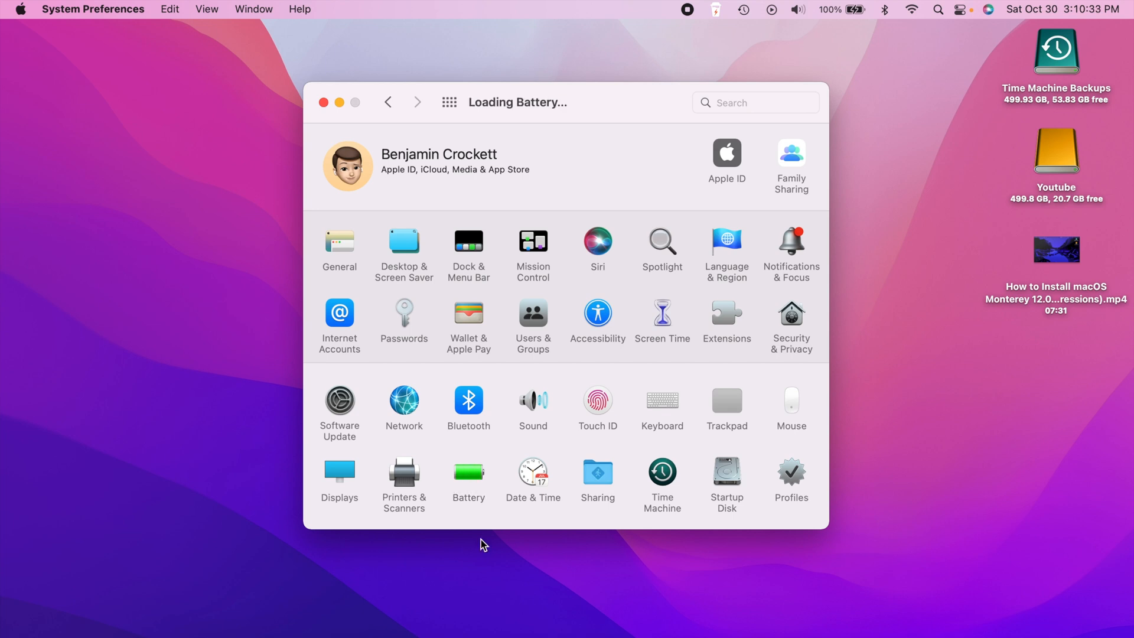
click(468, 477)
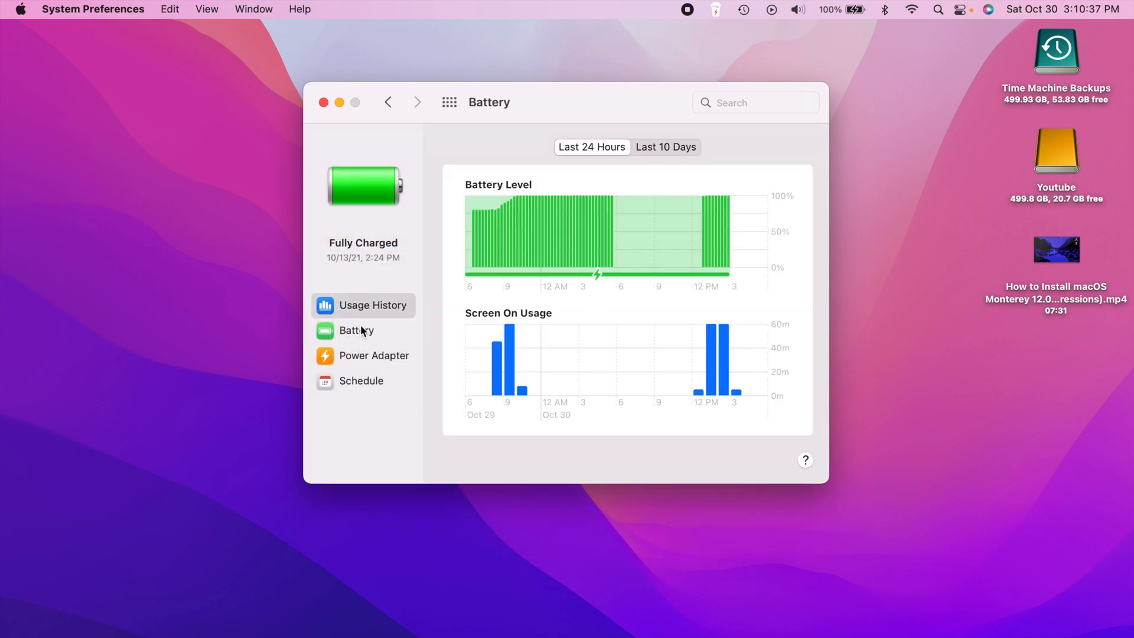
click(355, 330)
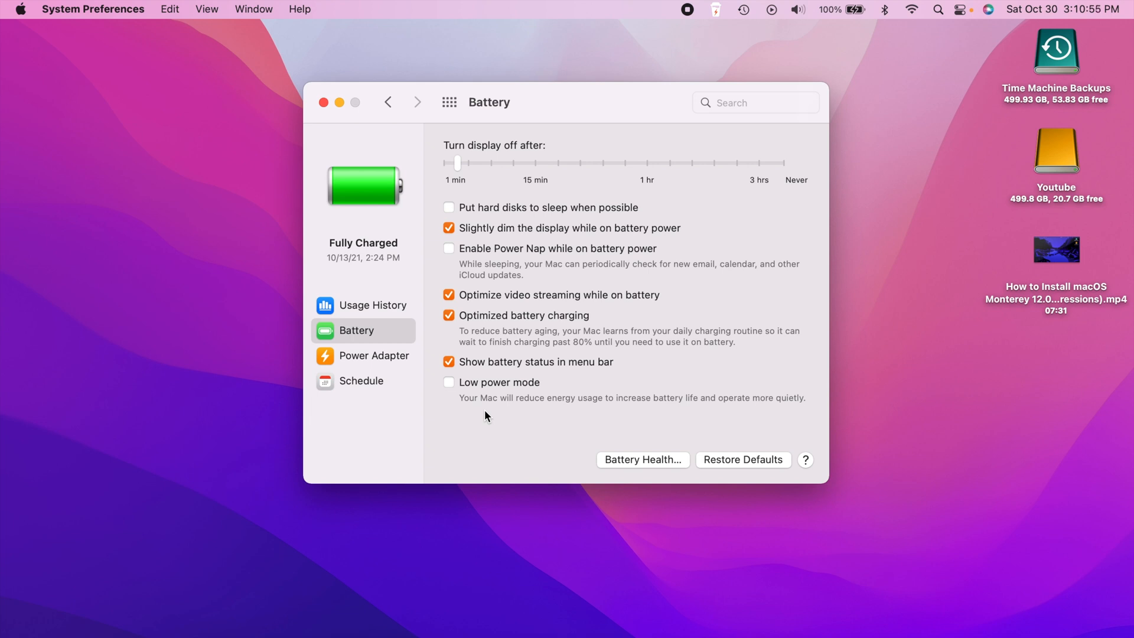
mouse_move(490, 437)
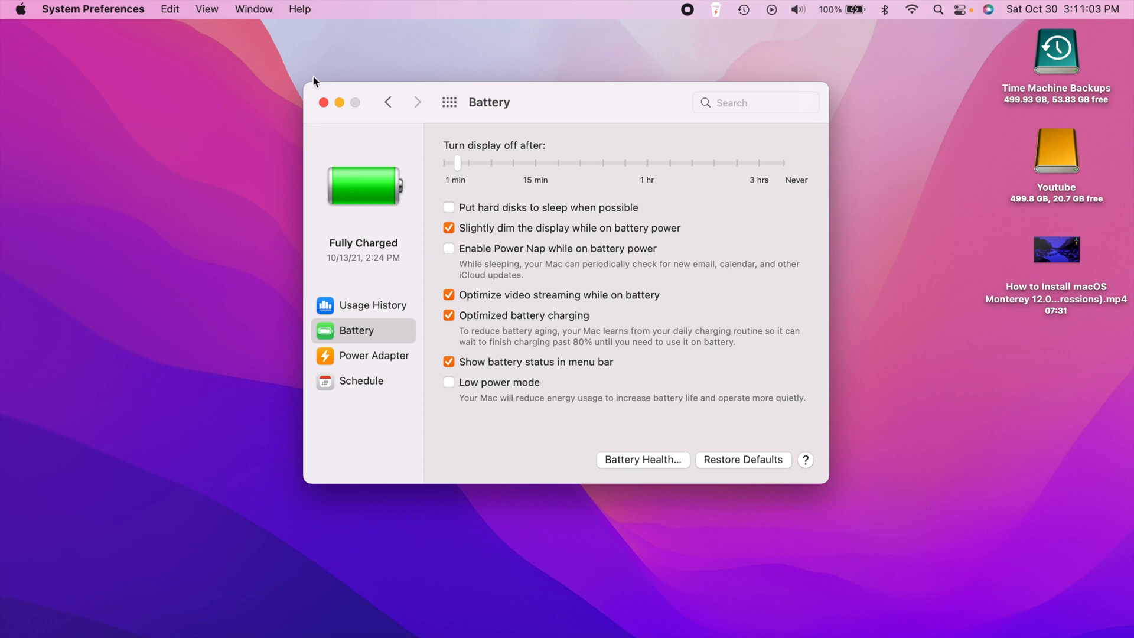
mouse_move(324, 102)
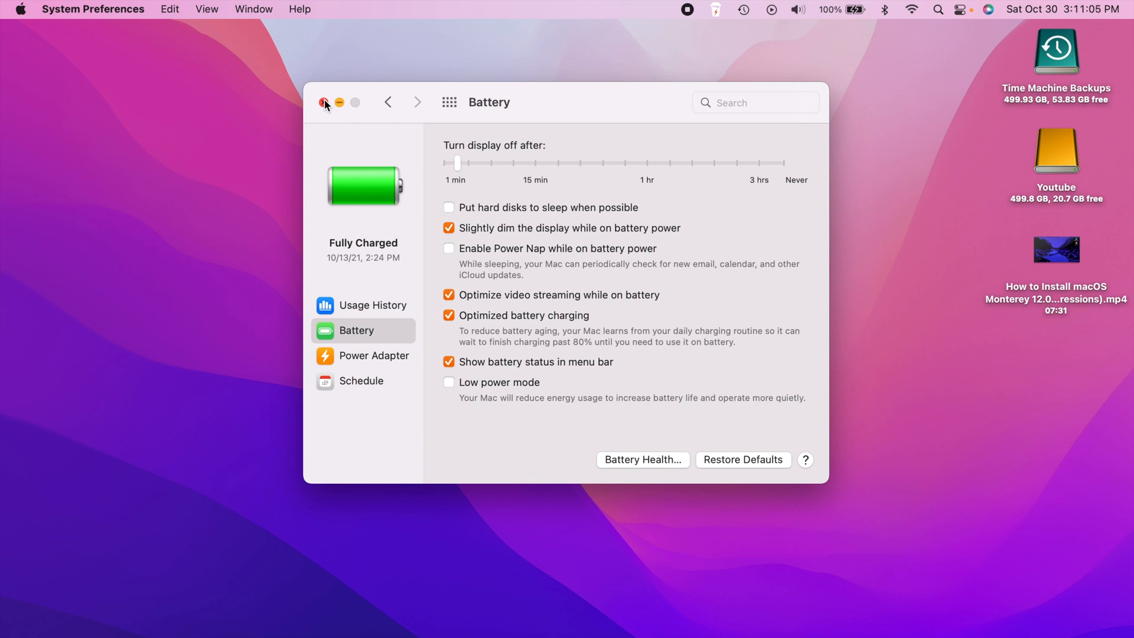
mouse_move(361, 149)
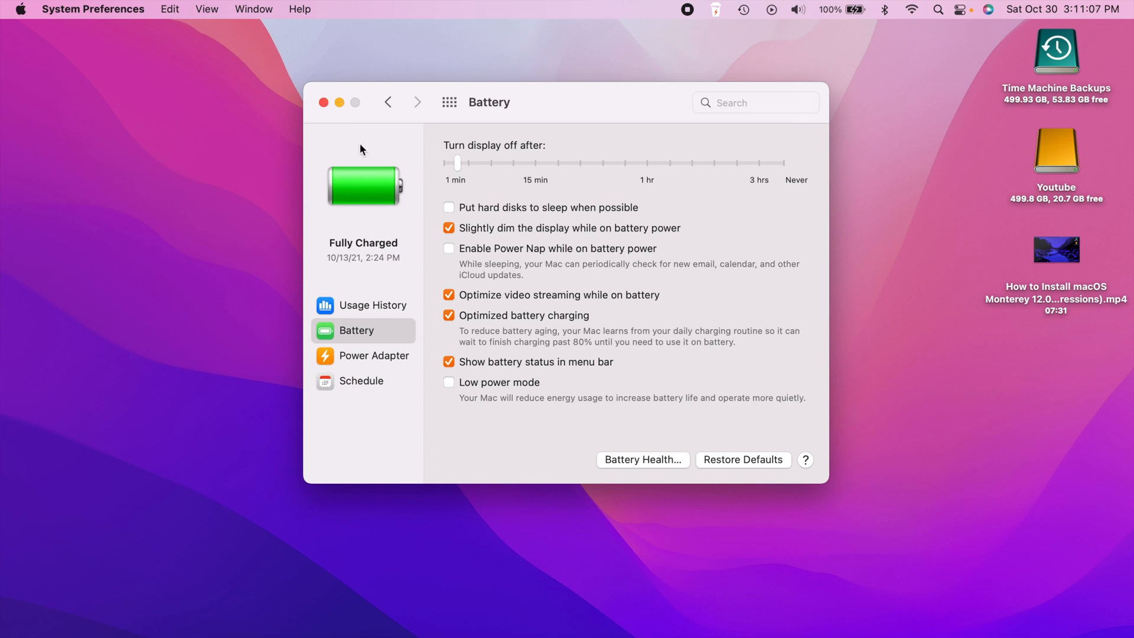
click(448, 101)
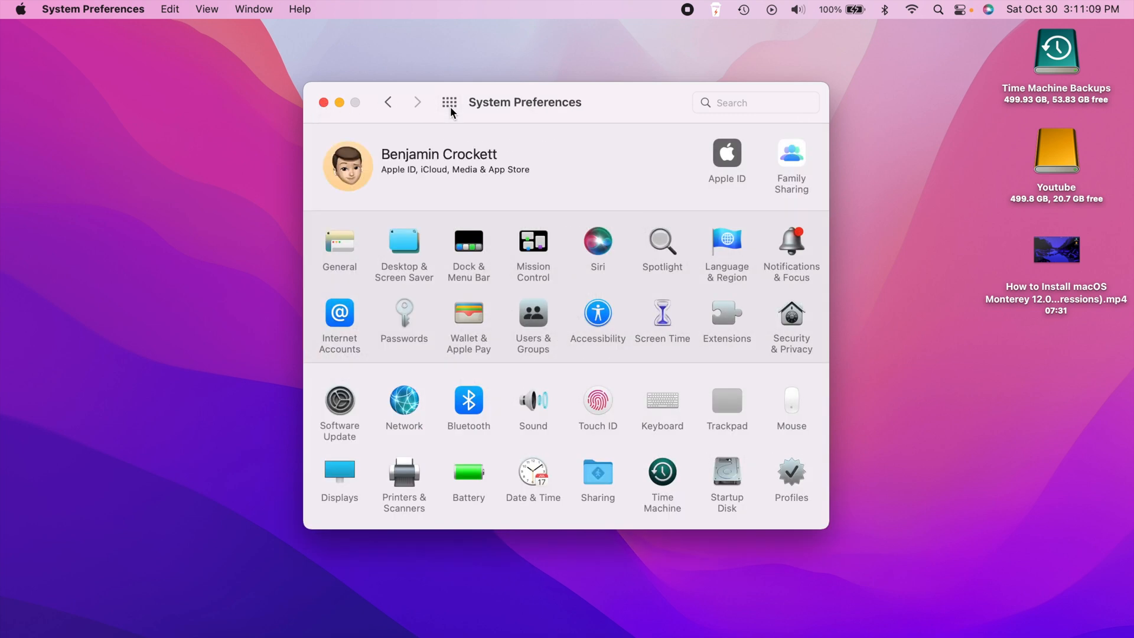
mouse_move(322, 116)
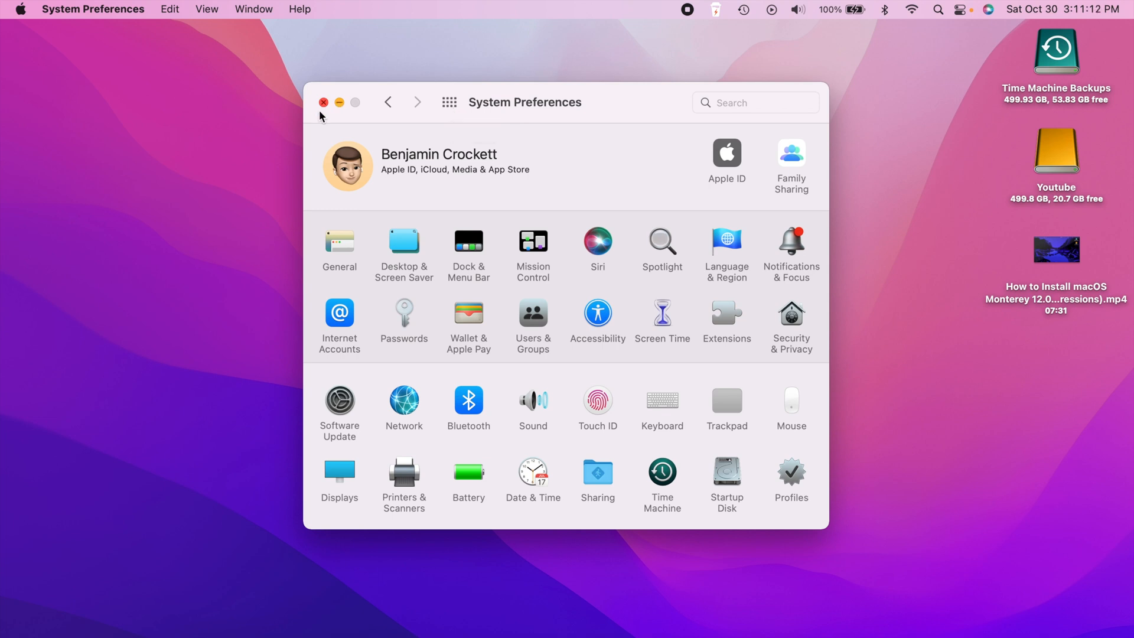
click(323, 102)
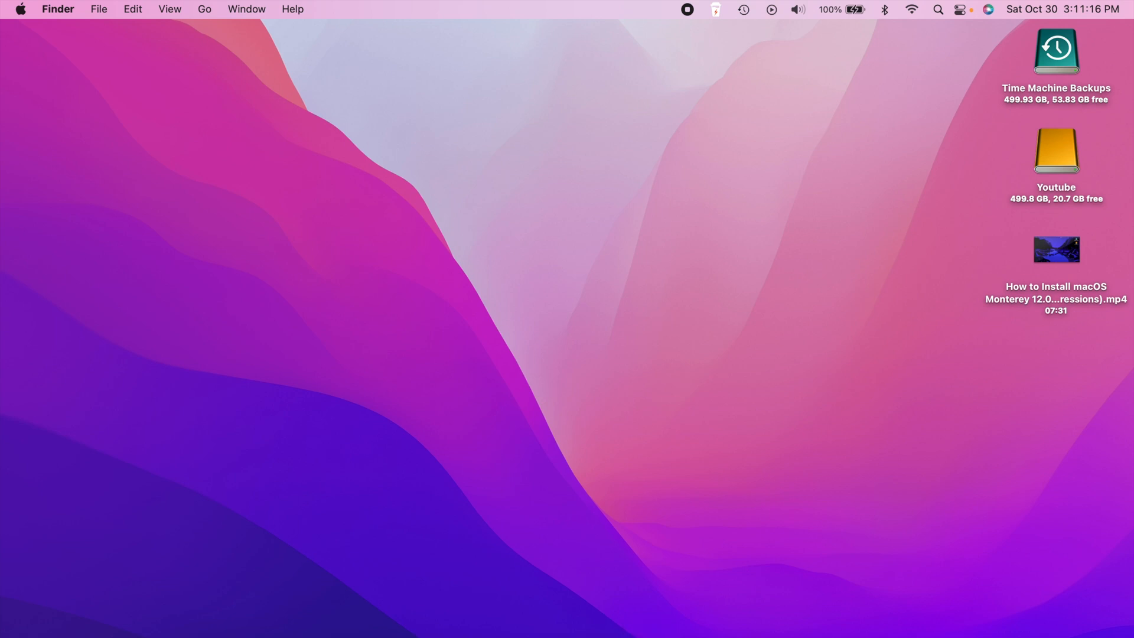
mouse_move(643, 445)
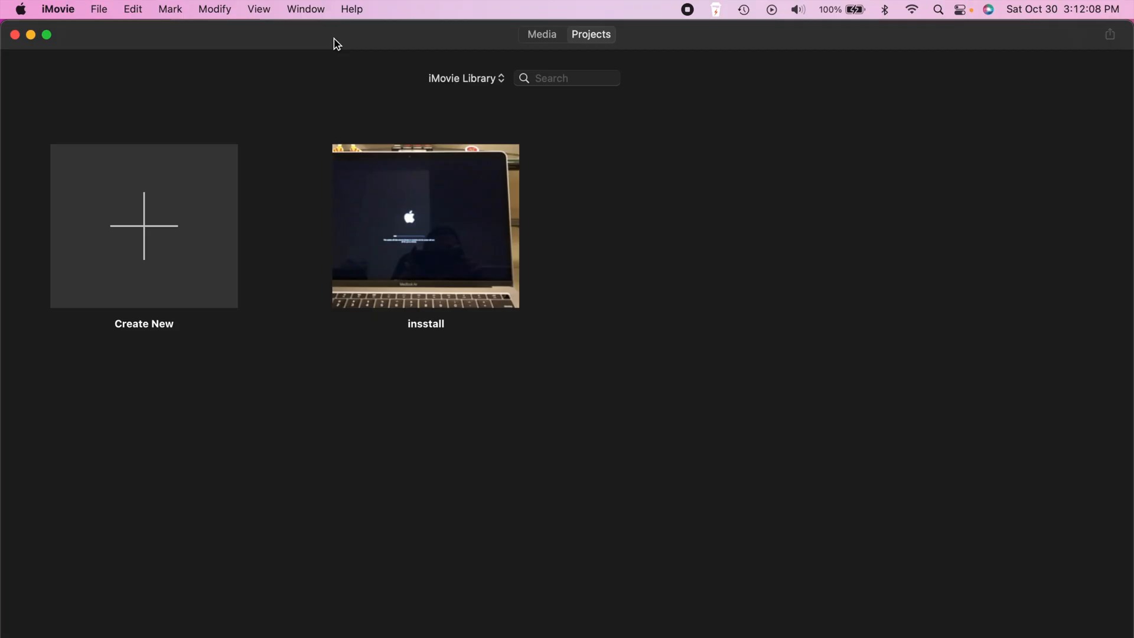
mouse_move(311, 112)
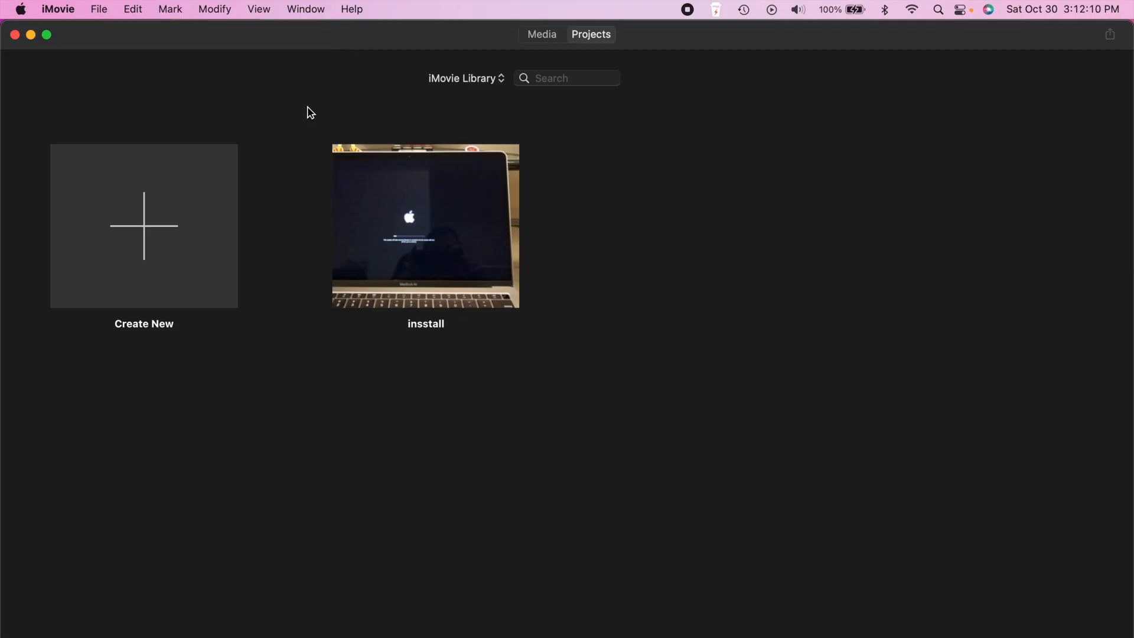
mouse_move(763, 356)
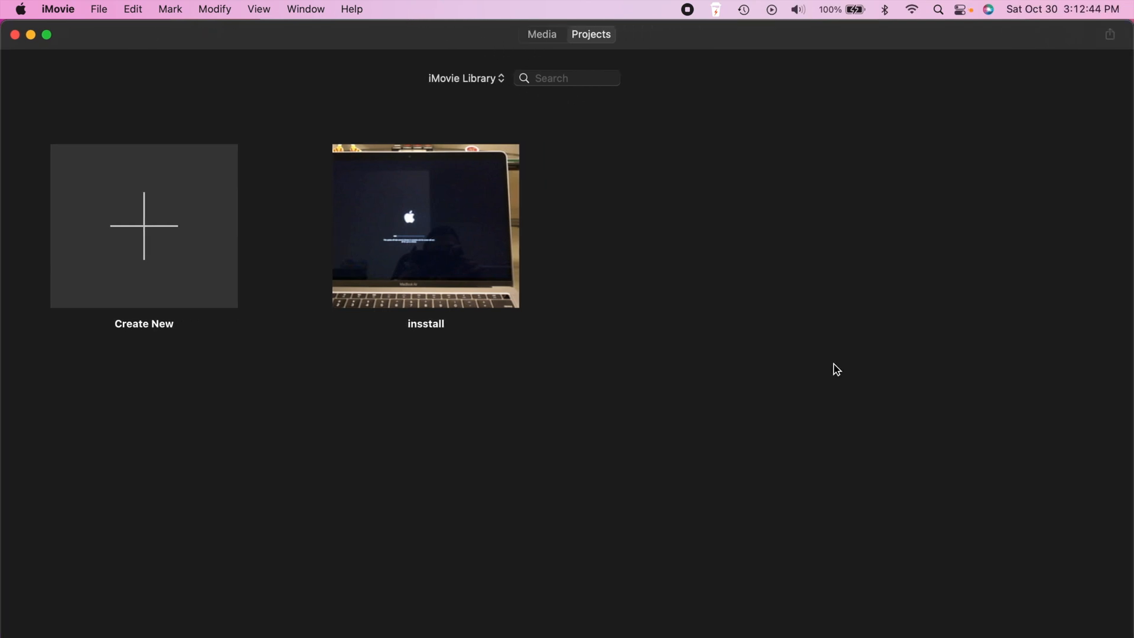
mouse_move(278, 120)
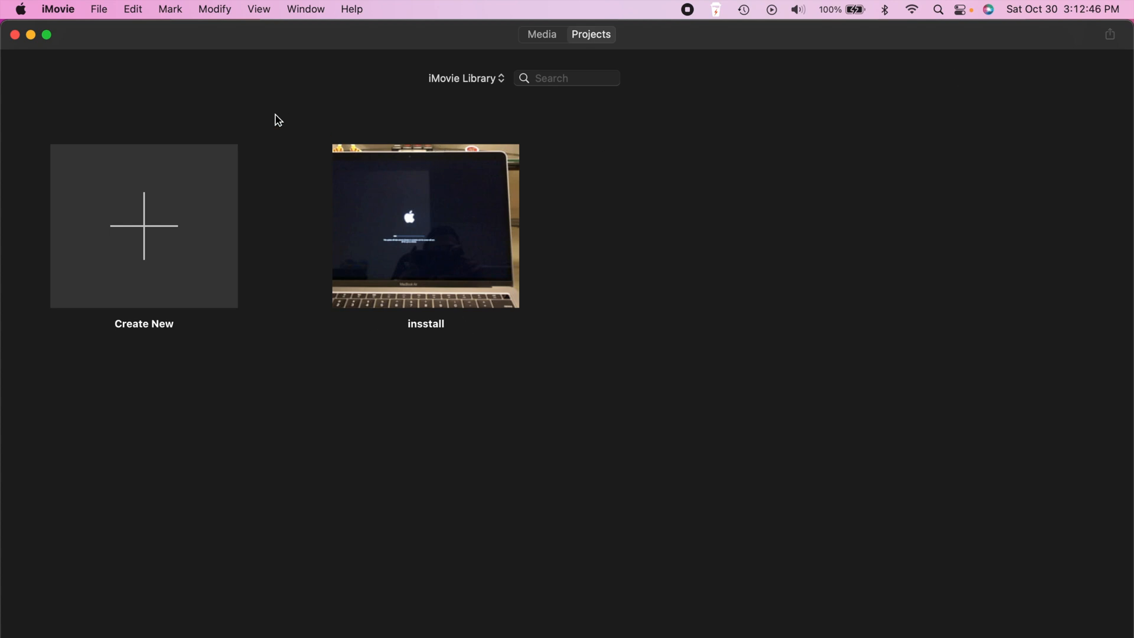
- Quit iMovie from its app menu after viewing the 'insstall' project
click(58, 9)
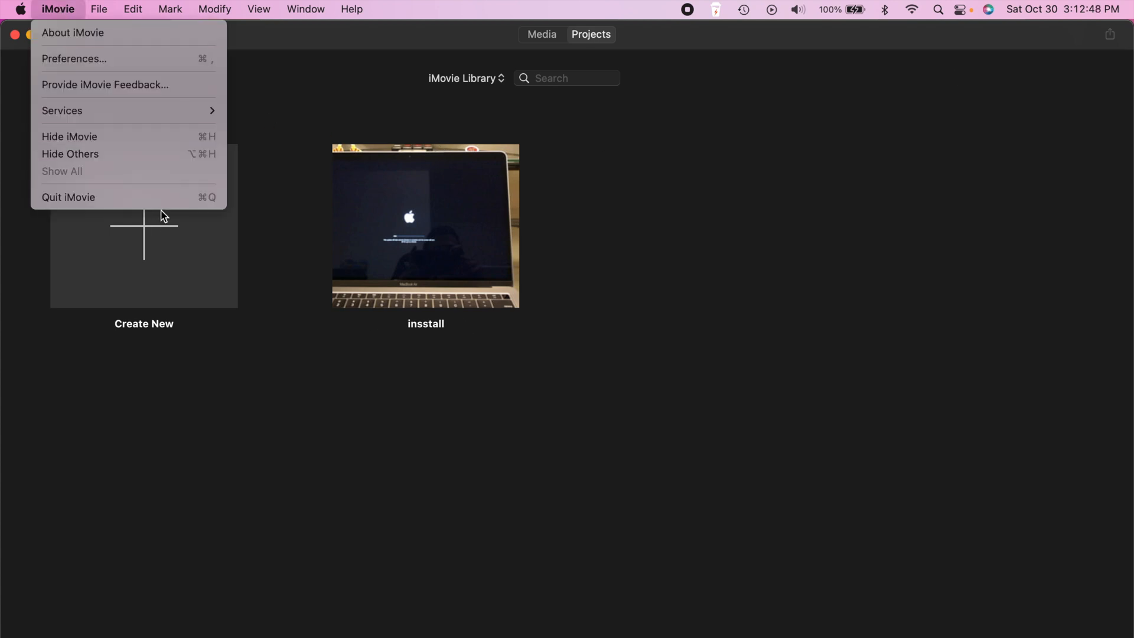
click(68, 197)
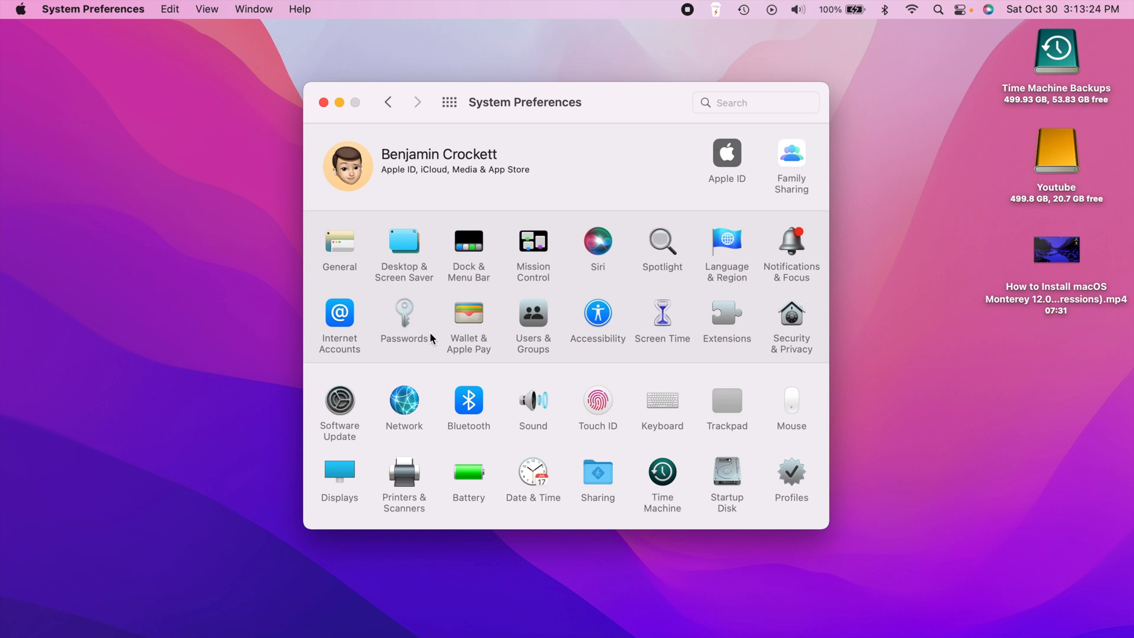
mouse_move(416, 360)
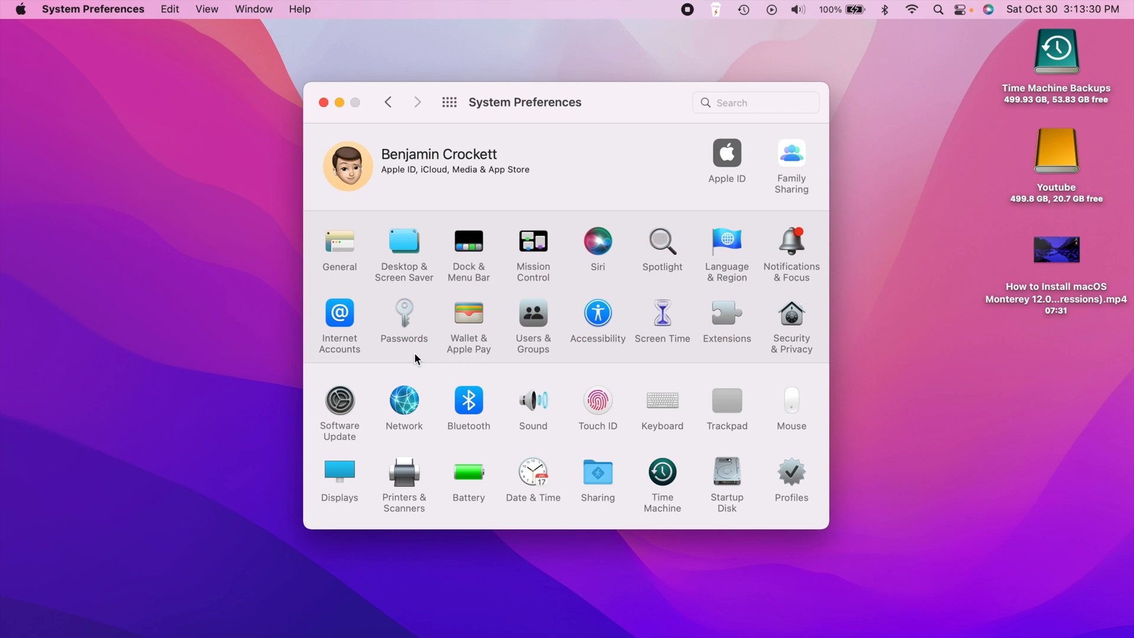
mouse_move(367, 232)
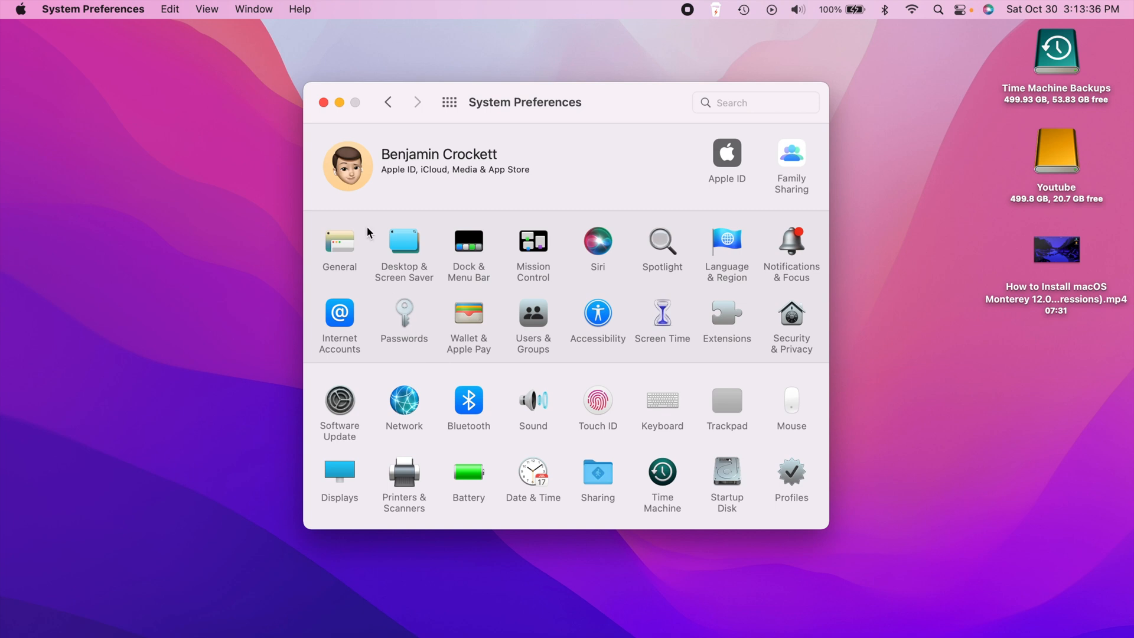
- Close the System Preferences window after looking over the preference pane grid
click(339, 102)
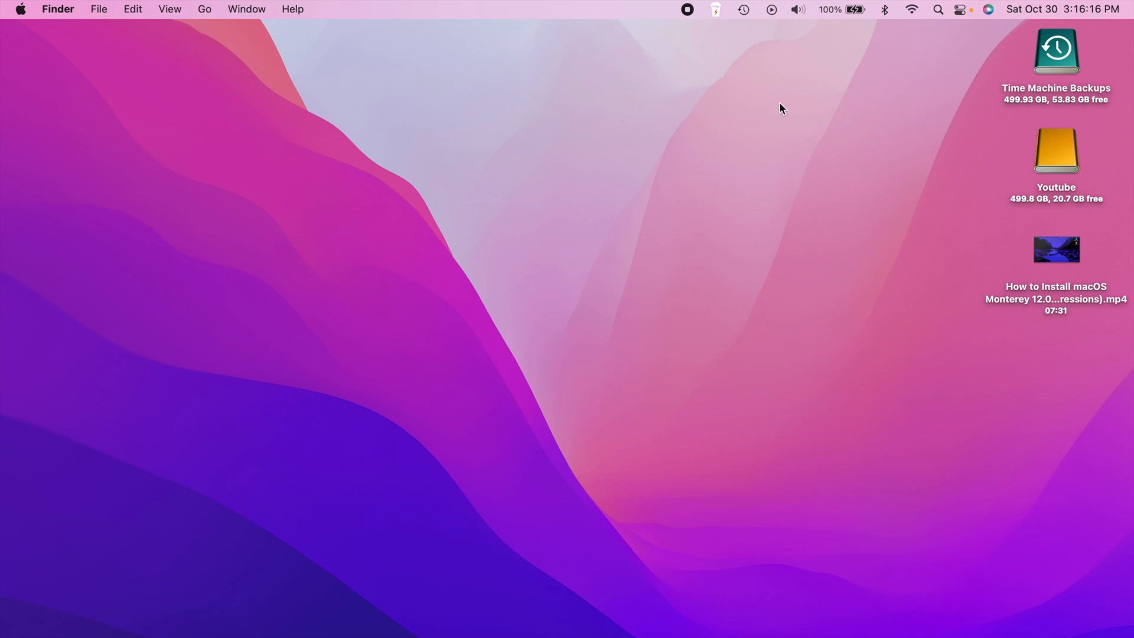
mouse_move(220, 182)
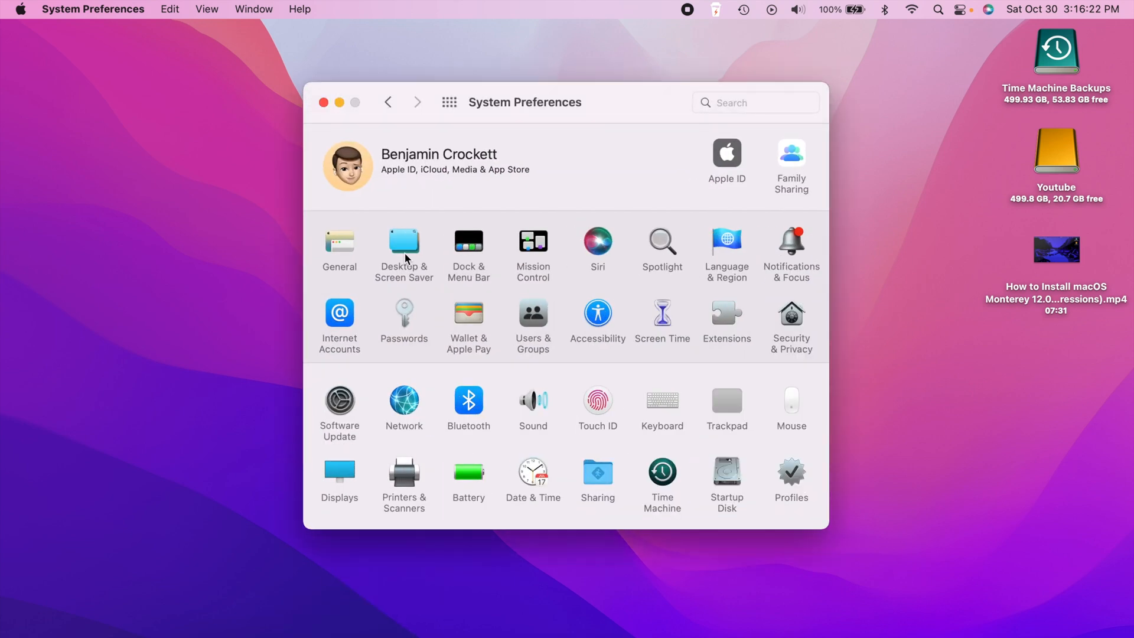
- Choose the Hello screen saver in Desktop & Screen Saver and preview its animation
click(404, 244)
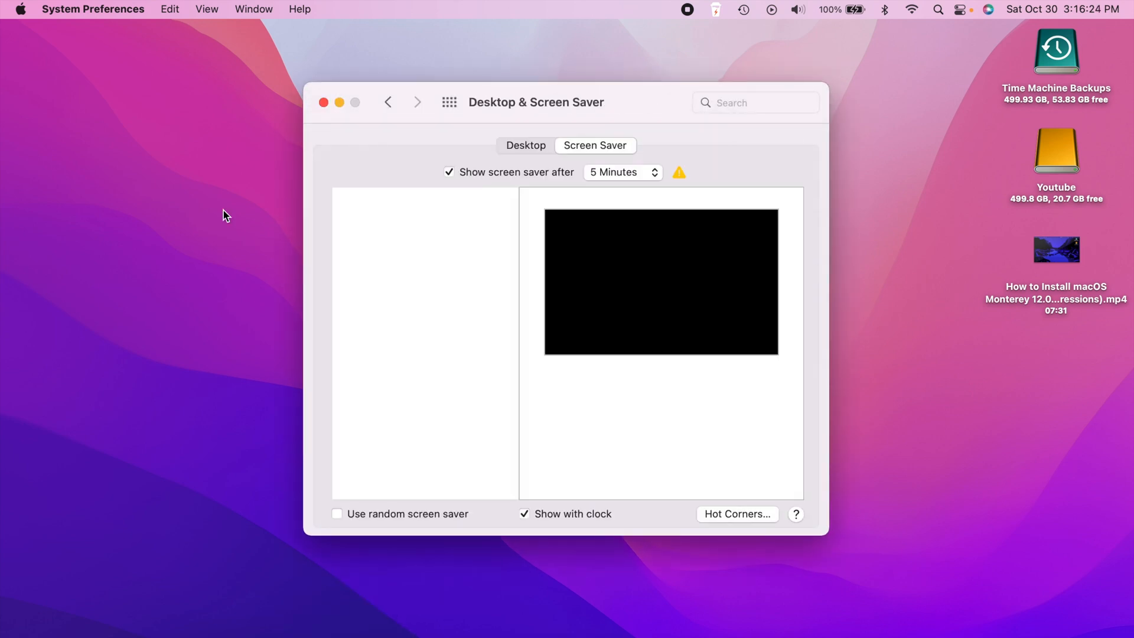
click(595, 146)
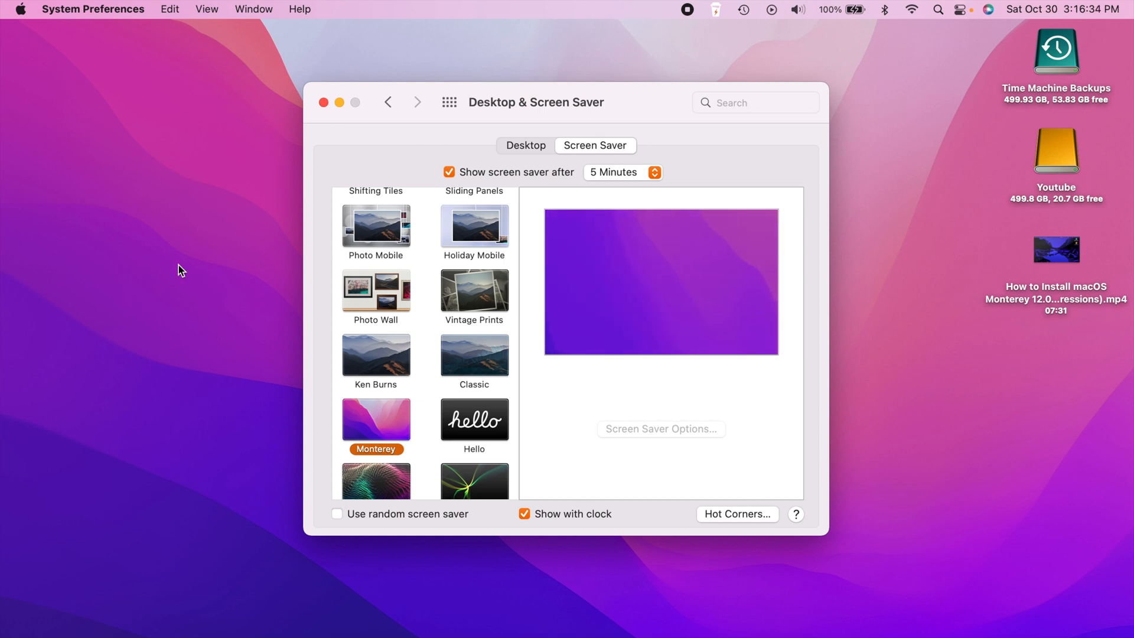
mouse_move(313, 296)
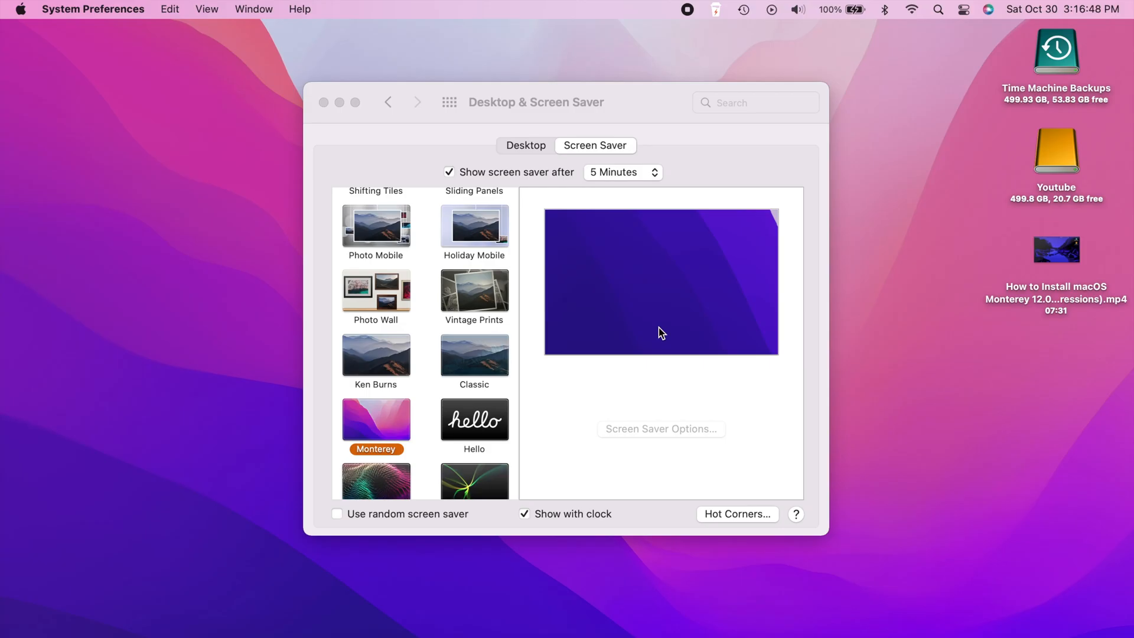
click(473, 418)
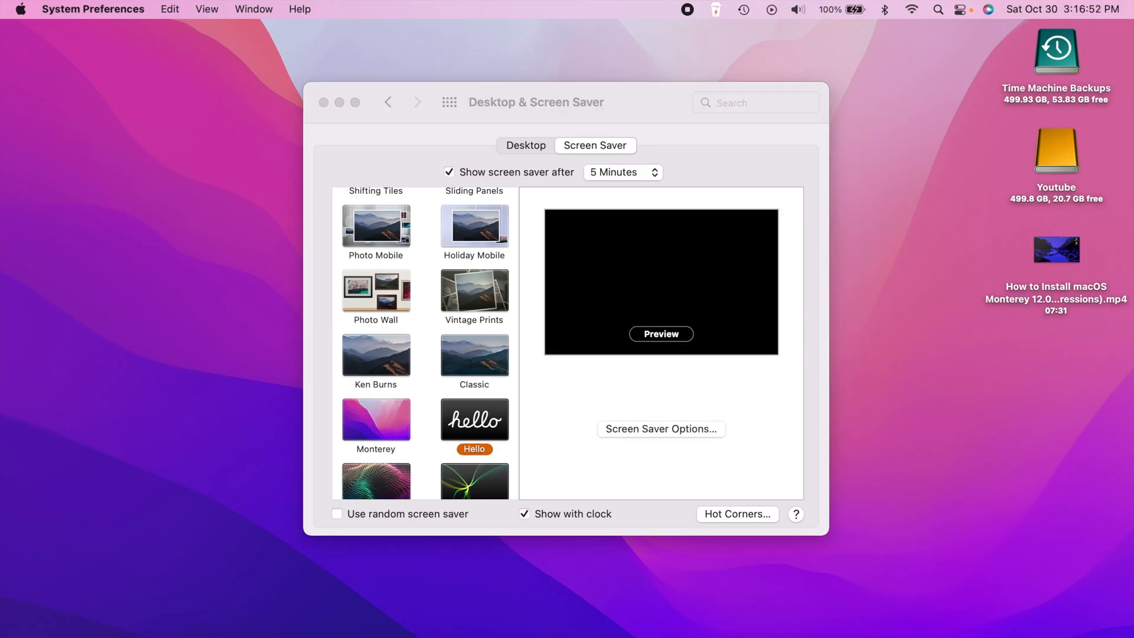
click(660, 333)
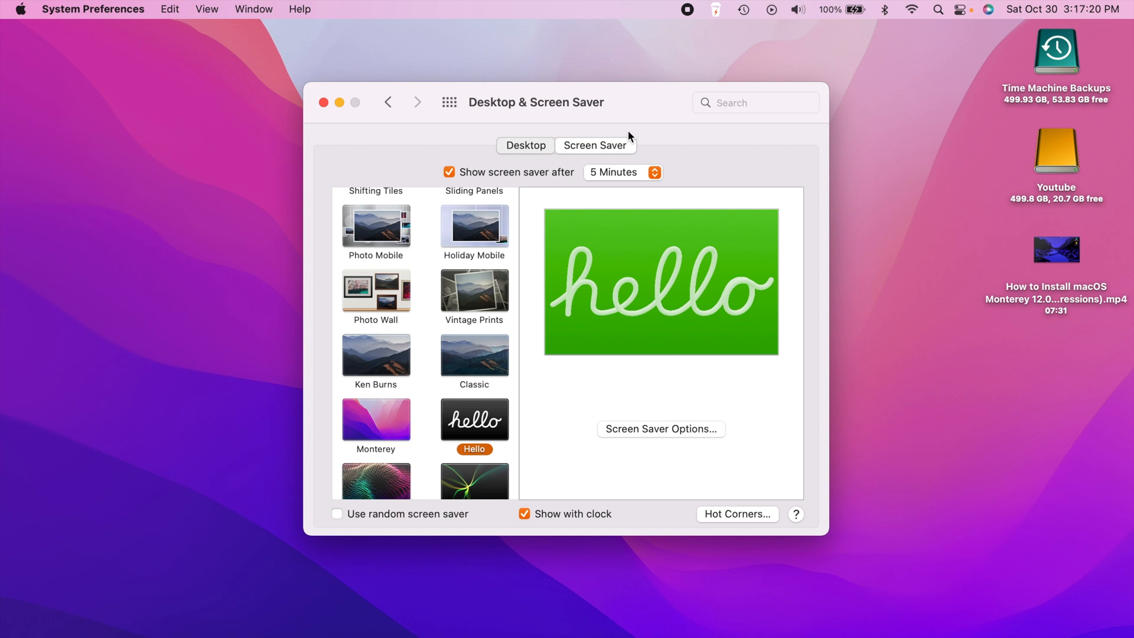
click(525, 145)
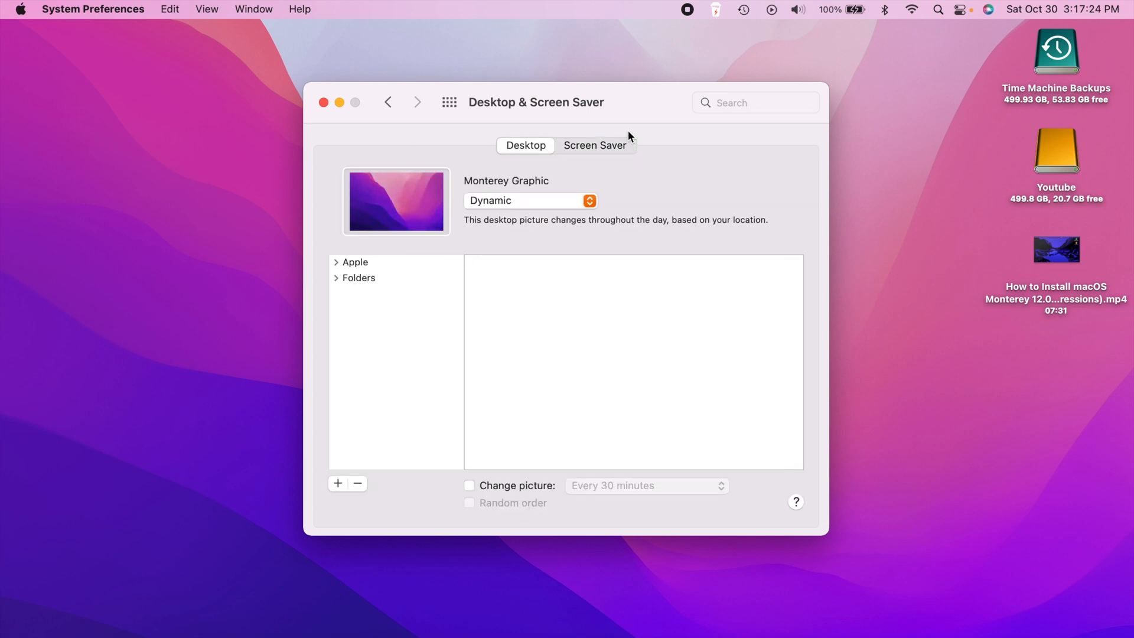
- Try the Hello Green, Blue and Silver wallpapers, then restore Monterey Graphic
click(354, 262)
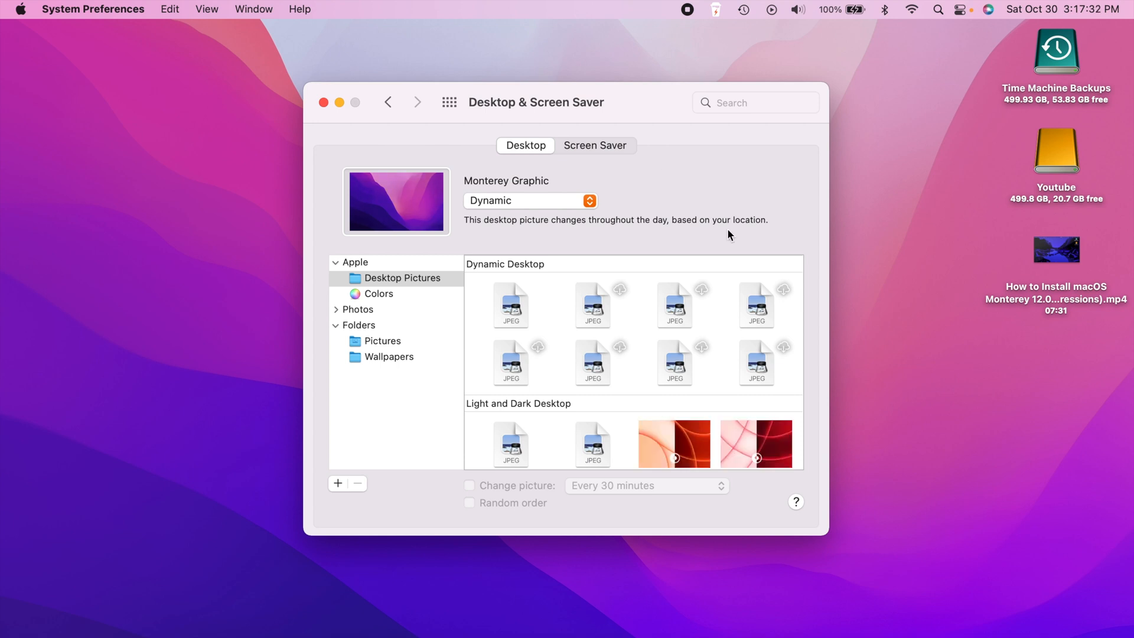
scroll(down, 3)
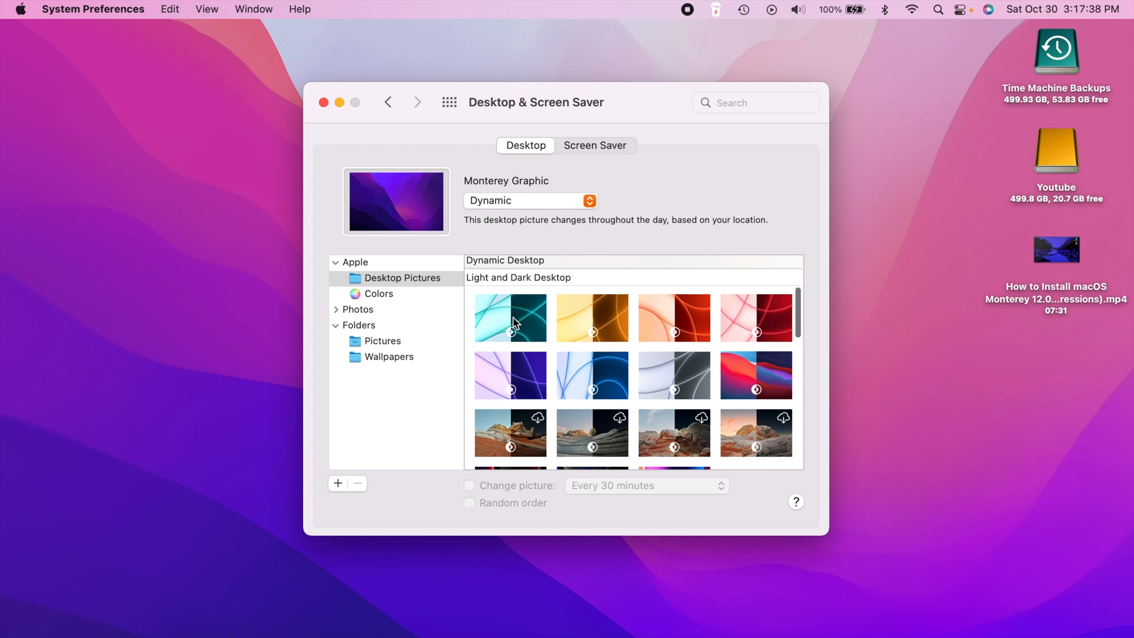
mouse_move(543, 315)
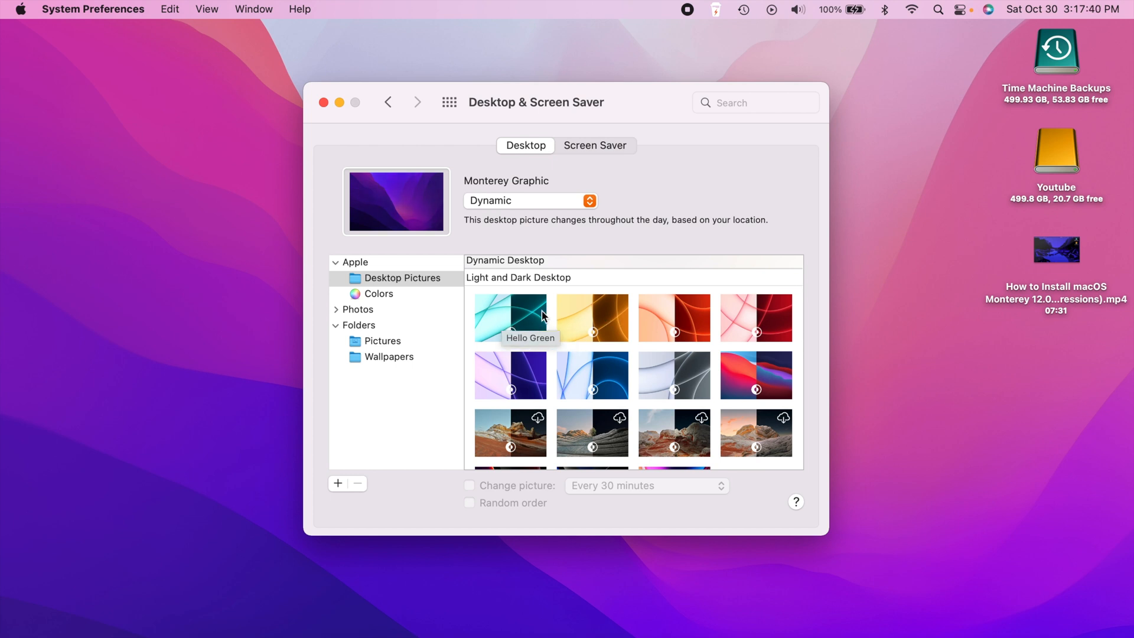
click(510, 318)
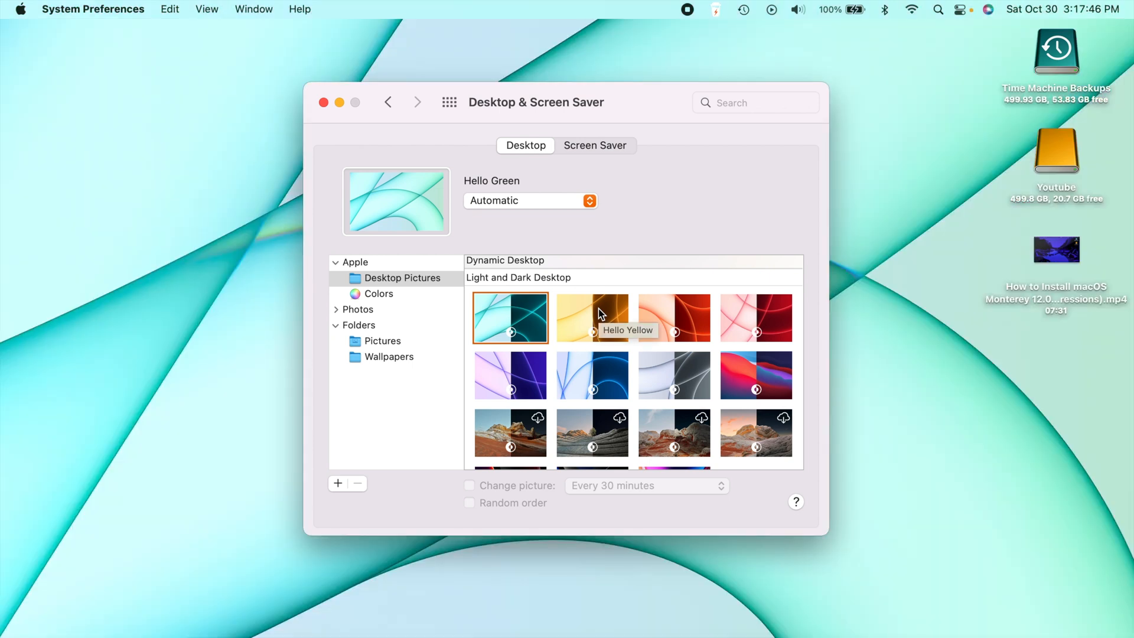
click(592, 374)
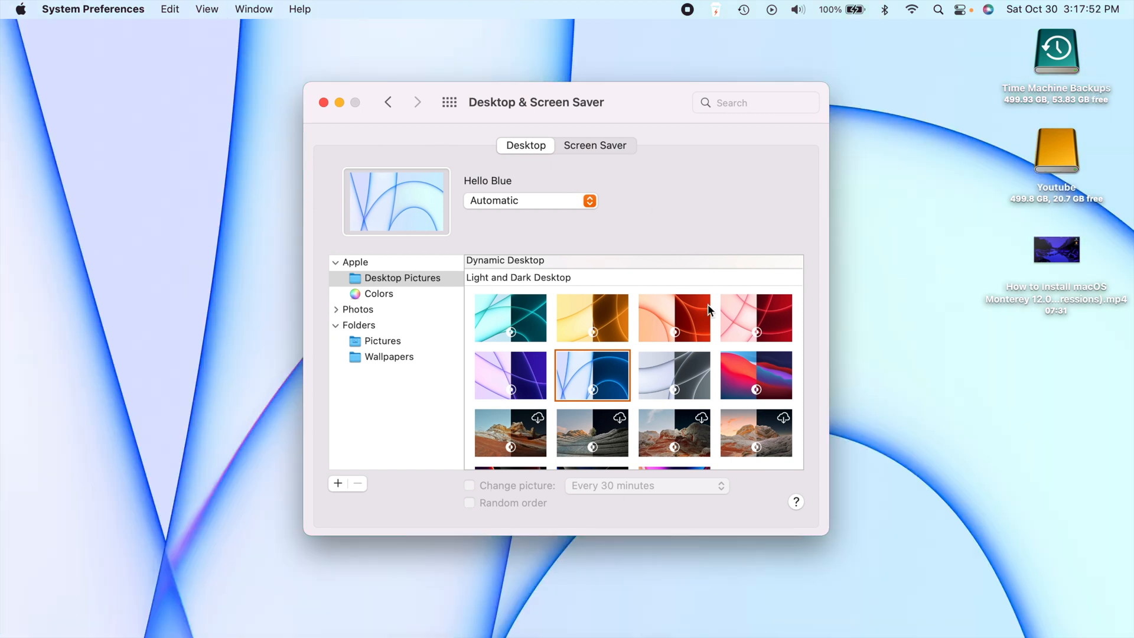
click(673, 375)
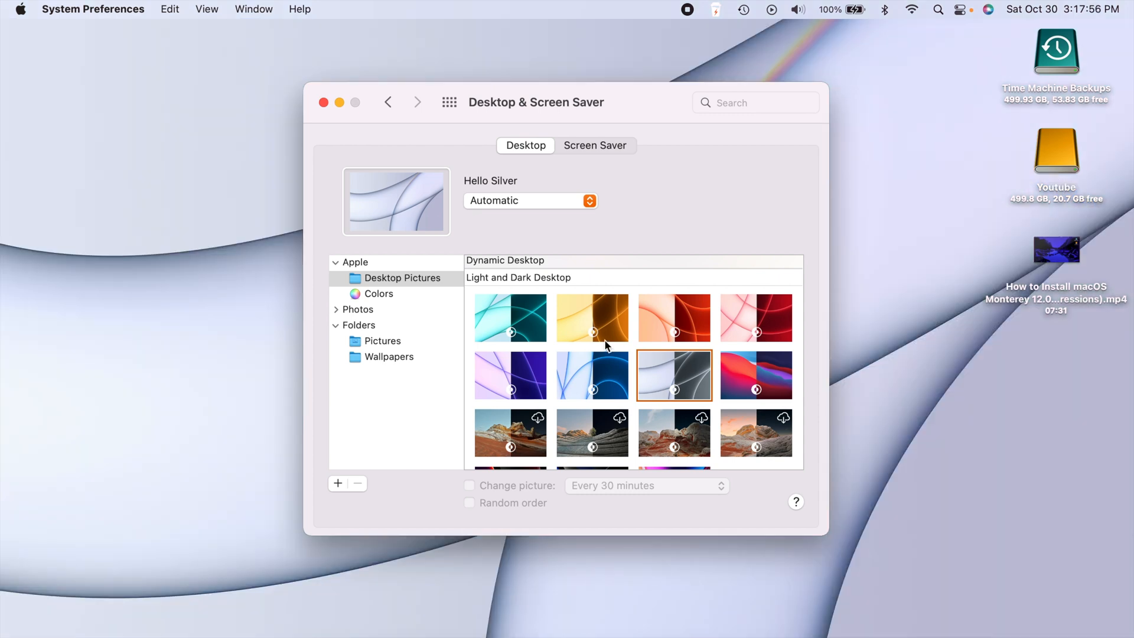
click(510, 305)
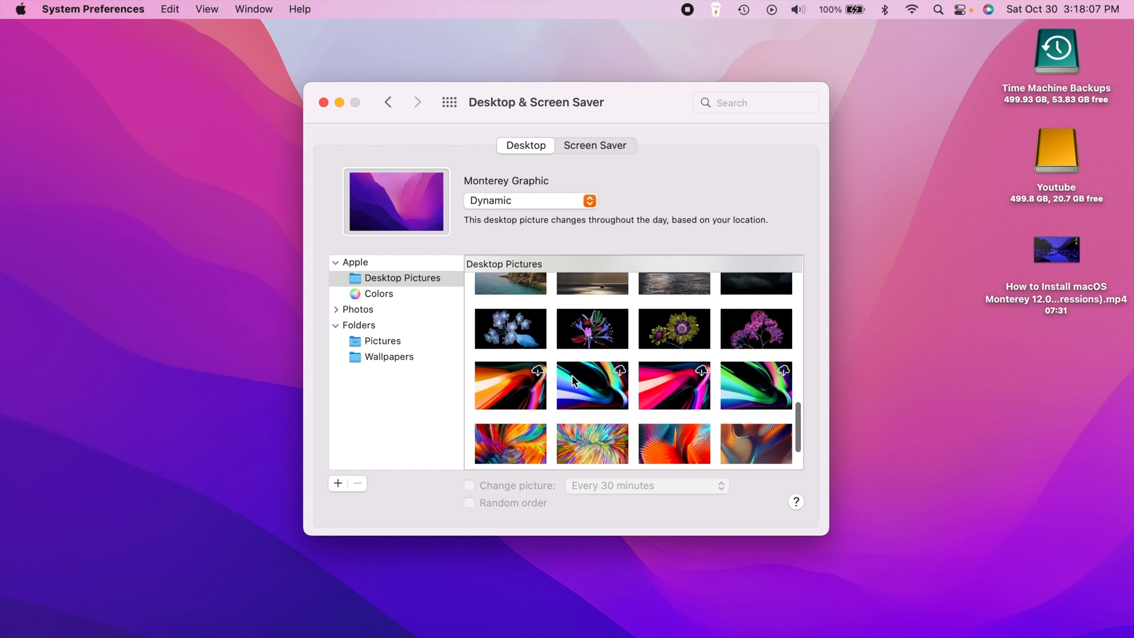
click(509, 385)
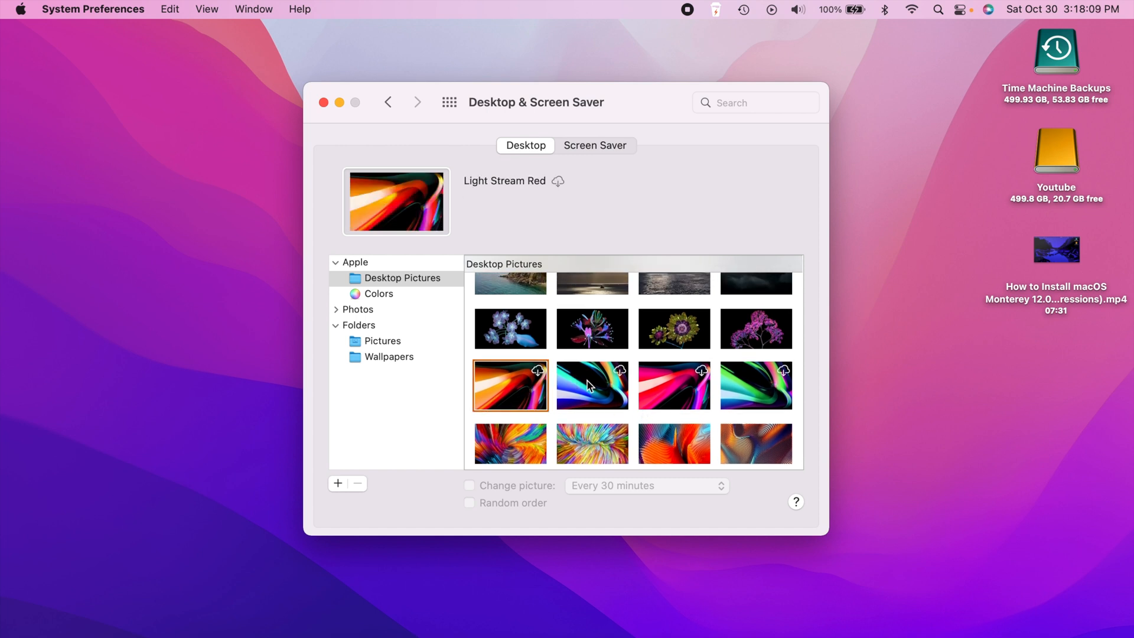
mouse_move(752, 393)
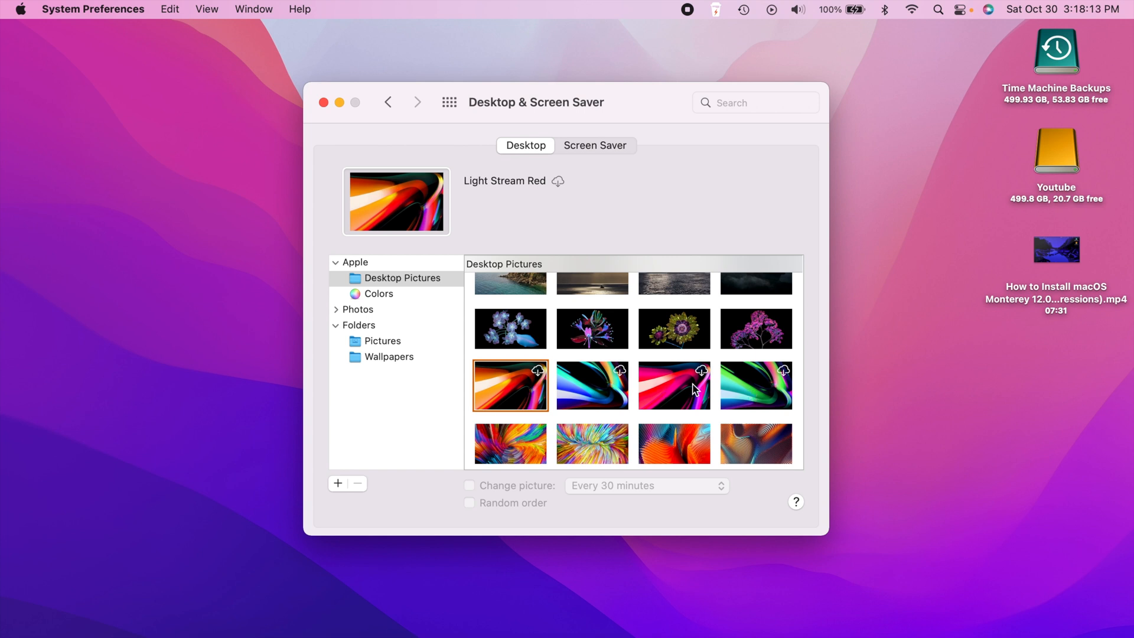
mouse_move(661, 383)
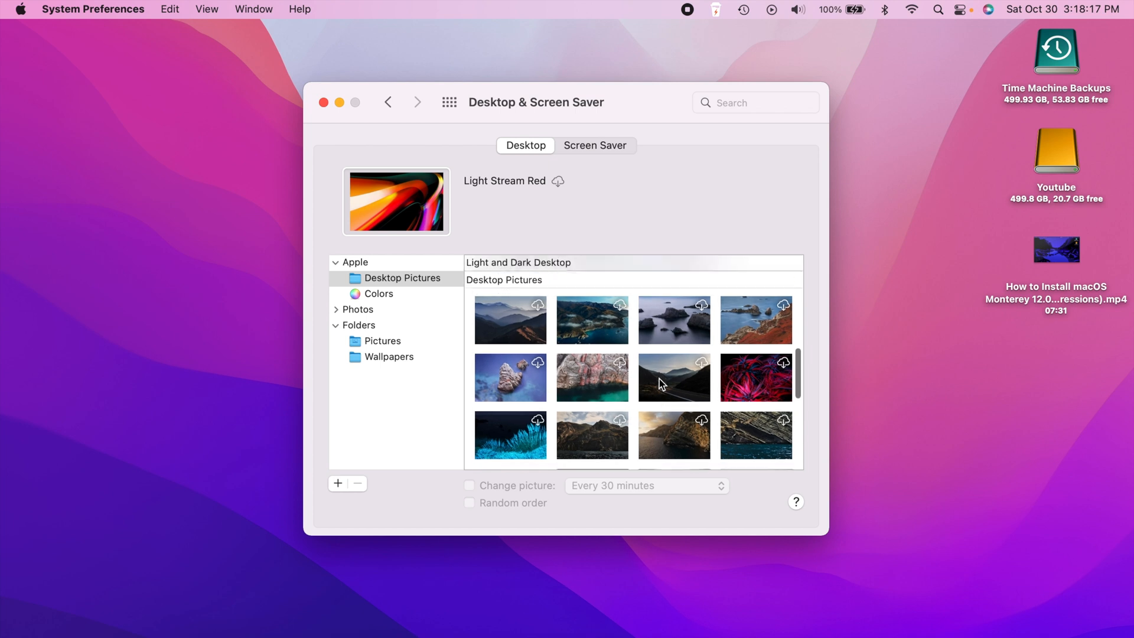
scroll(down, 3)
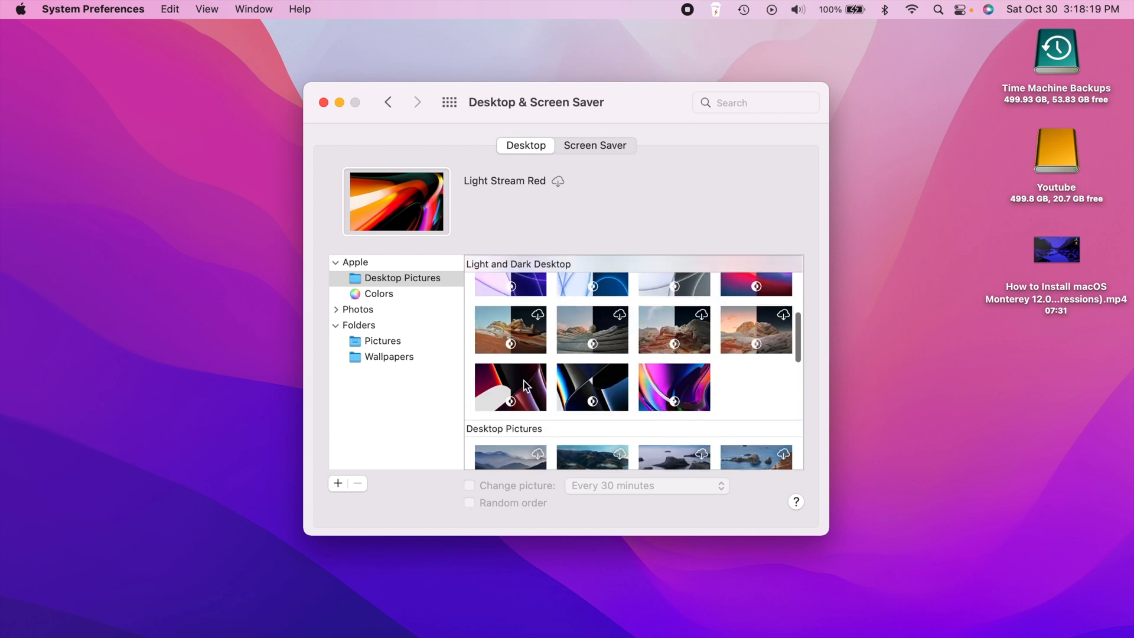
click(673, 411)
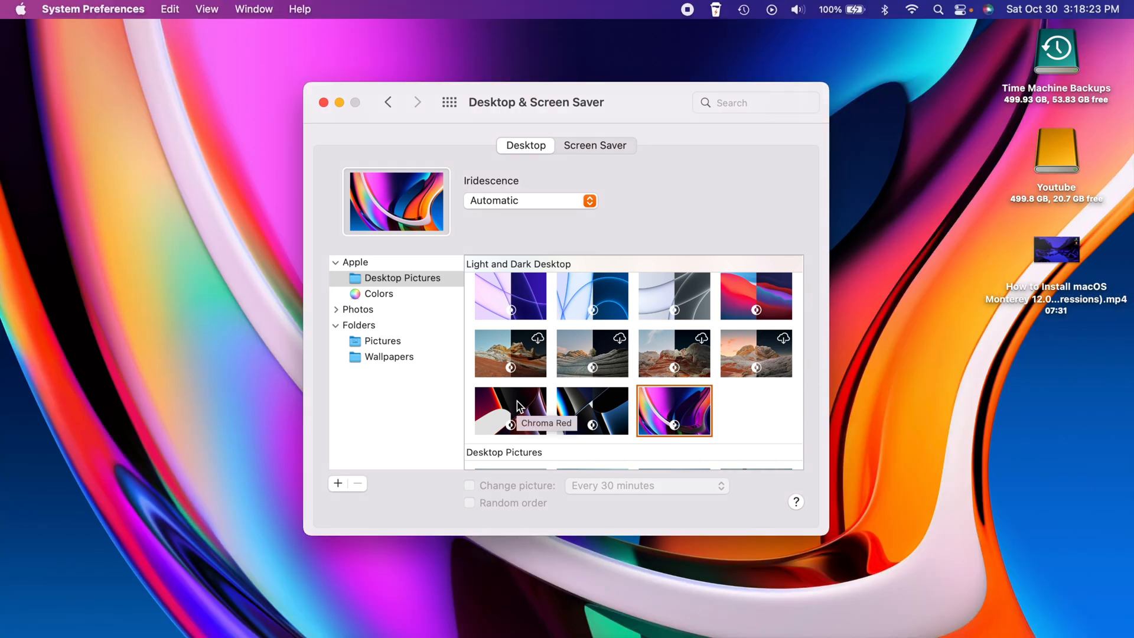
click(509, 410)
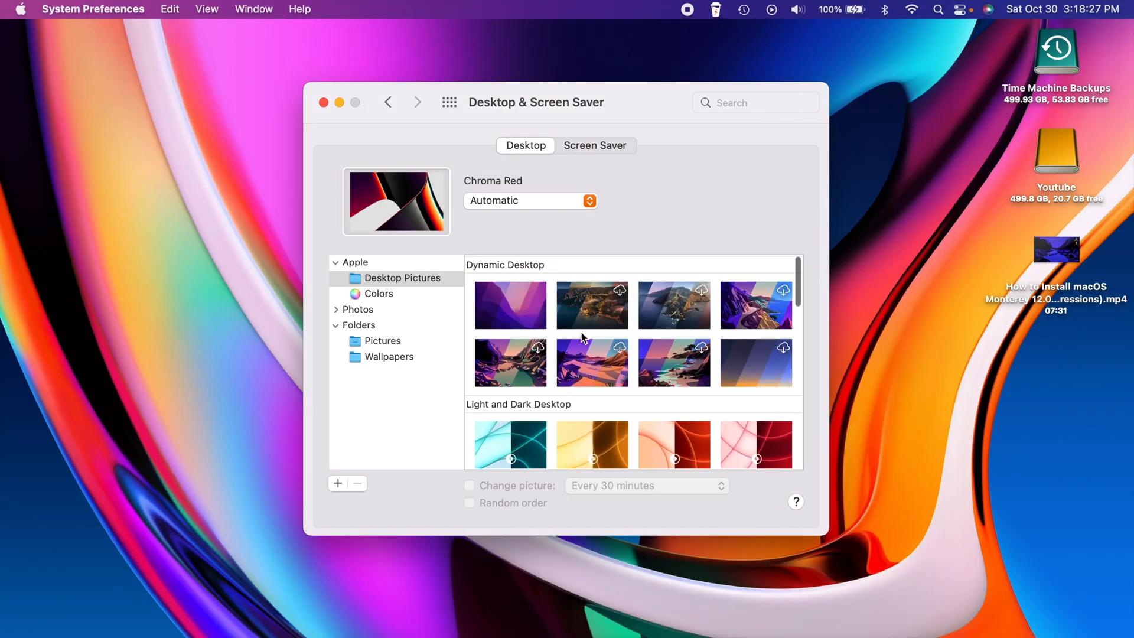
click(509, 304)
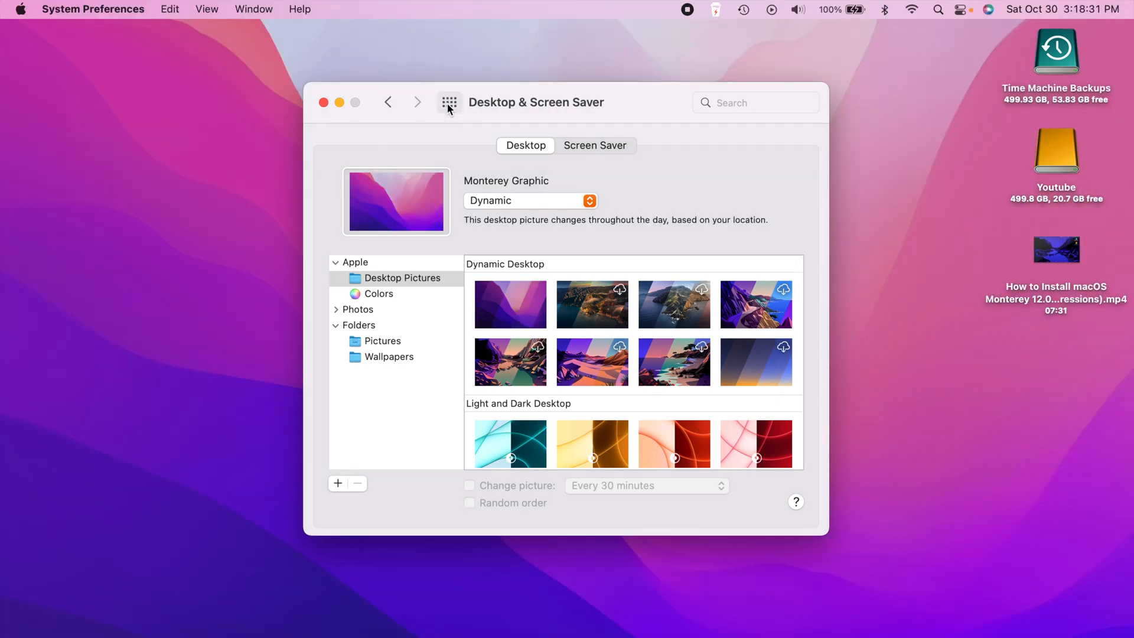
- Close System Preferences, leaving the Monterey Graphic wallpaper on the desktop
click(323, 102)
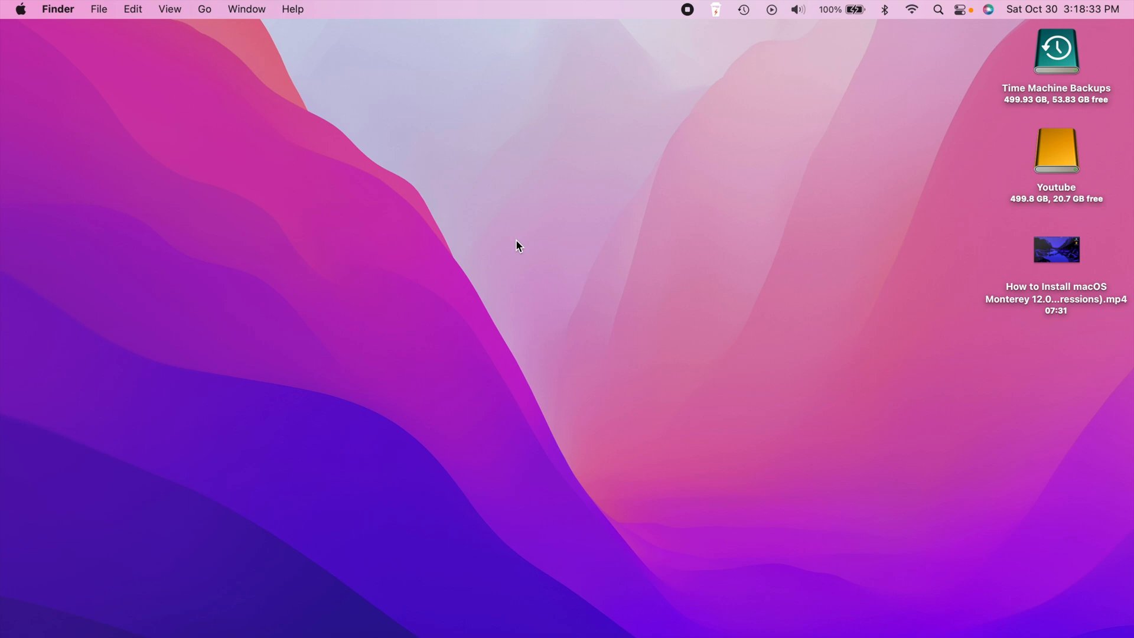
mouse_move(538, 186)
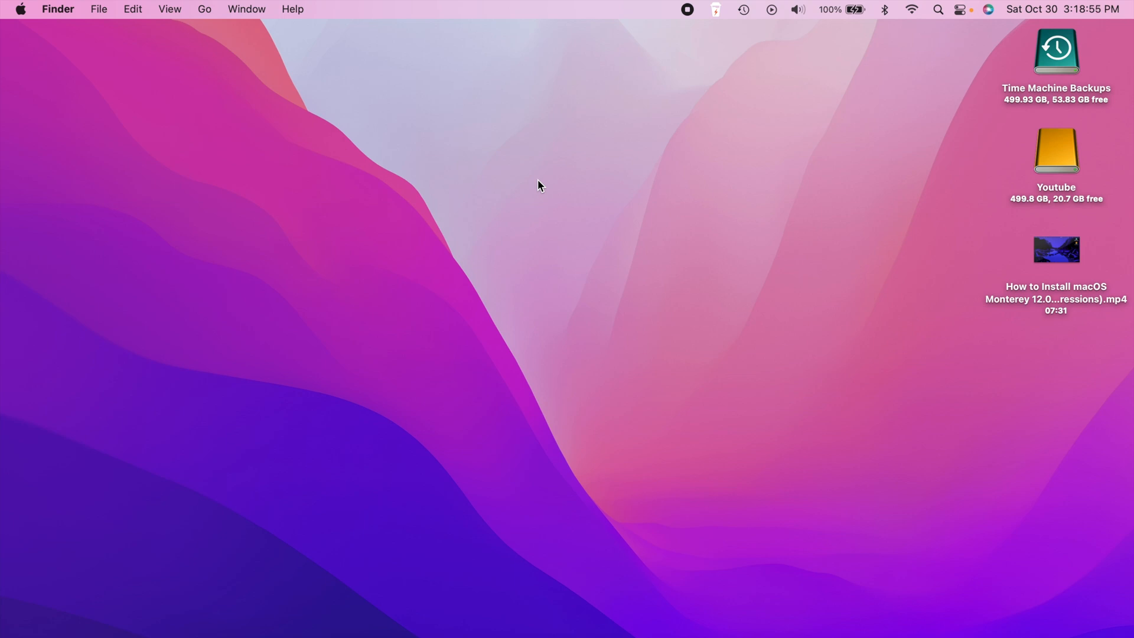
mouse_move(706, 320)
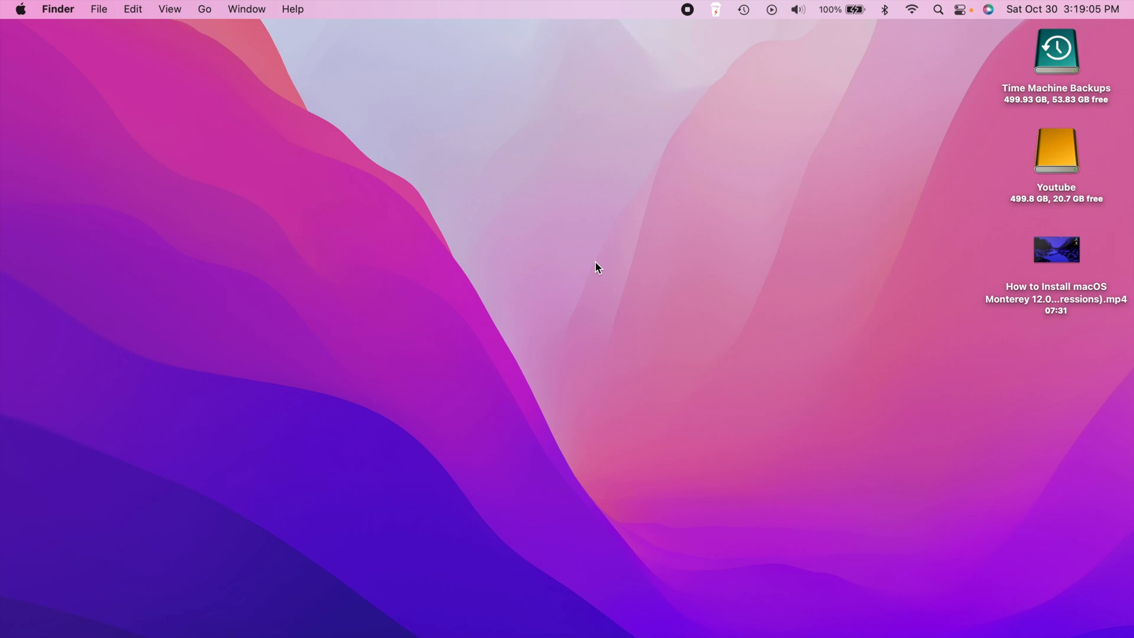
mouse_move(816, 104)
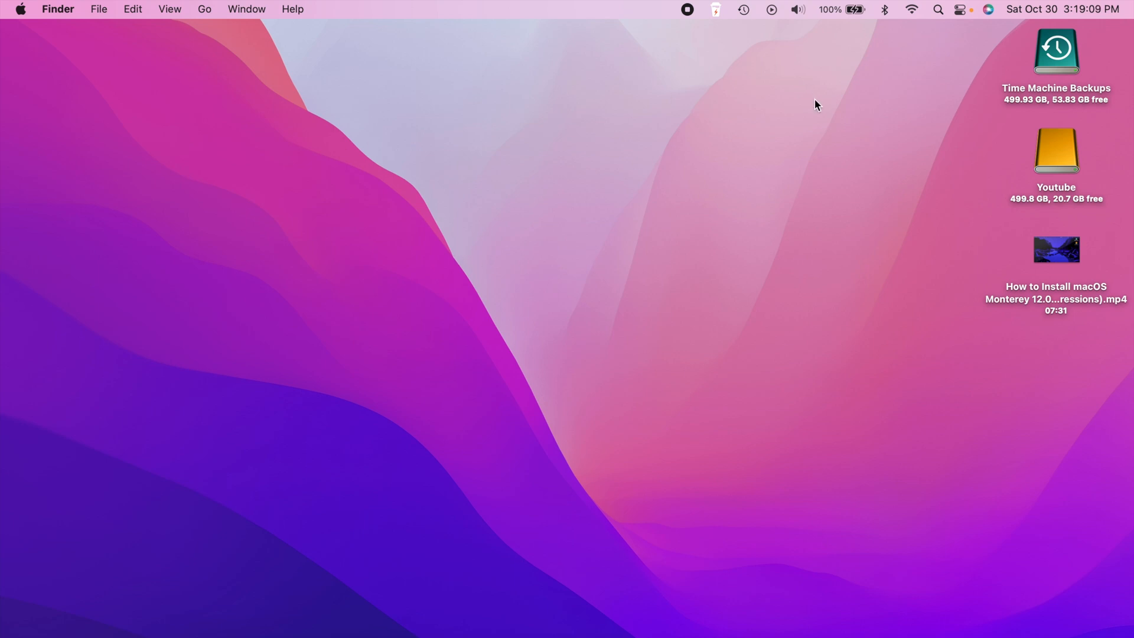